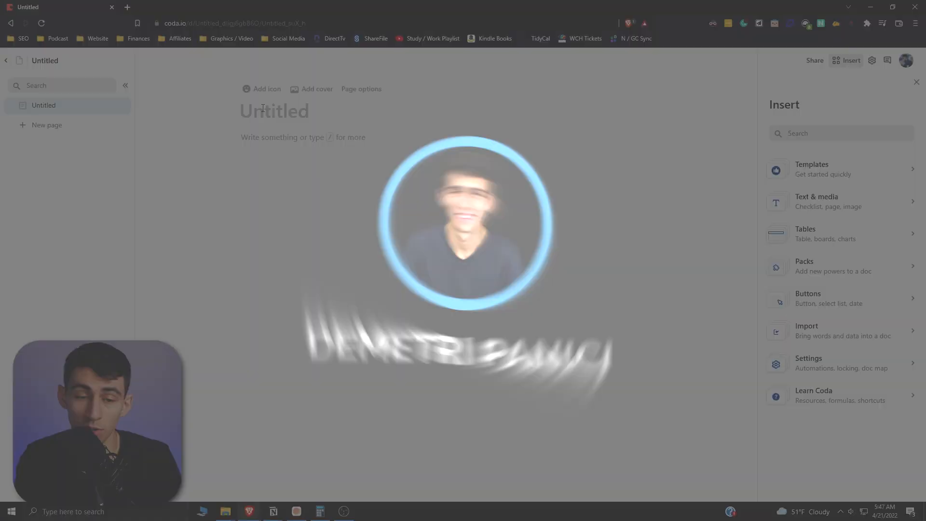
Step: Title the blank page 'Recurring Tasks'
type("RE")
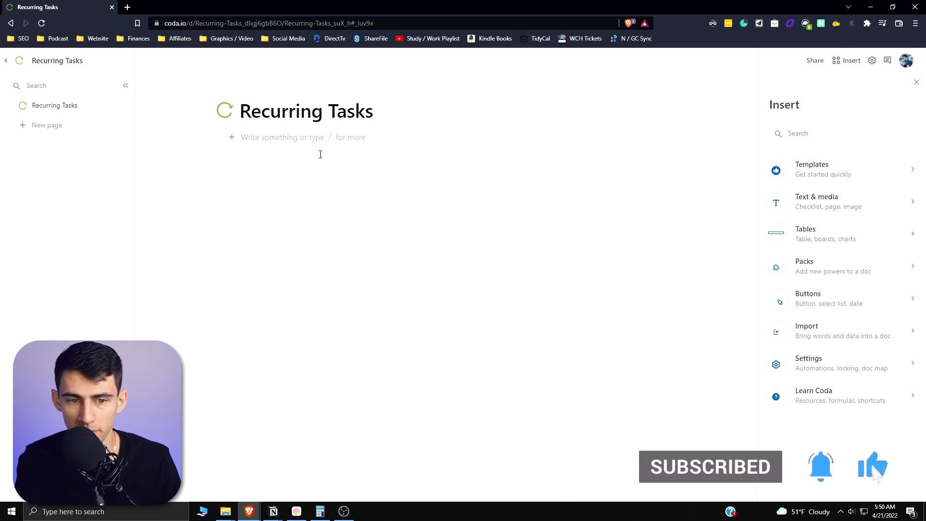
Step: Insert a Tasks table via /table with columns renamed Task, Details and Recurrence
type("/table")
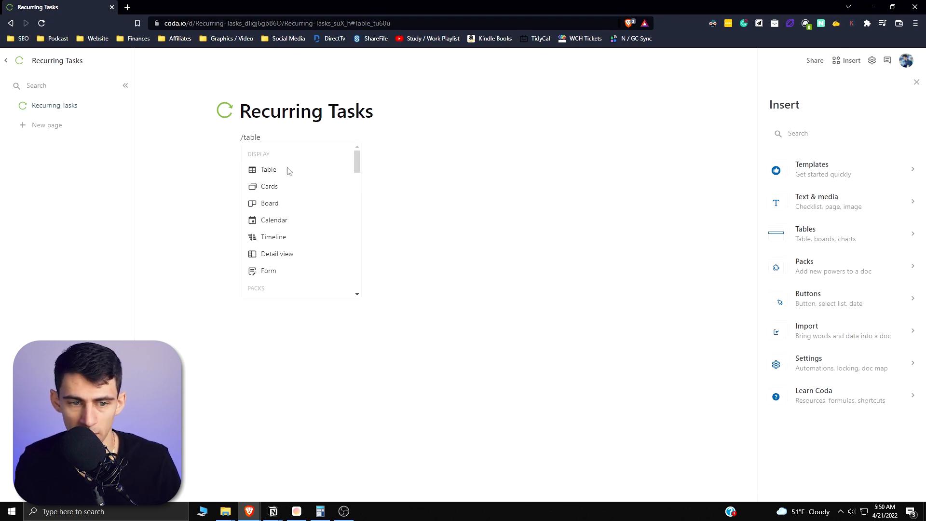
left_click(268, 170)
type("T")
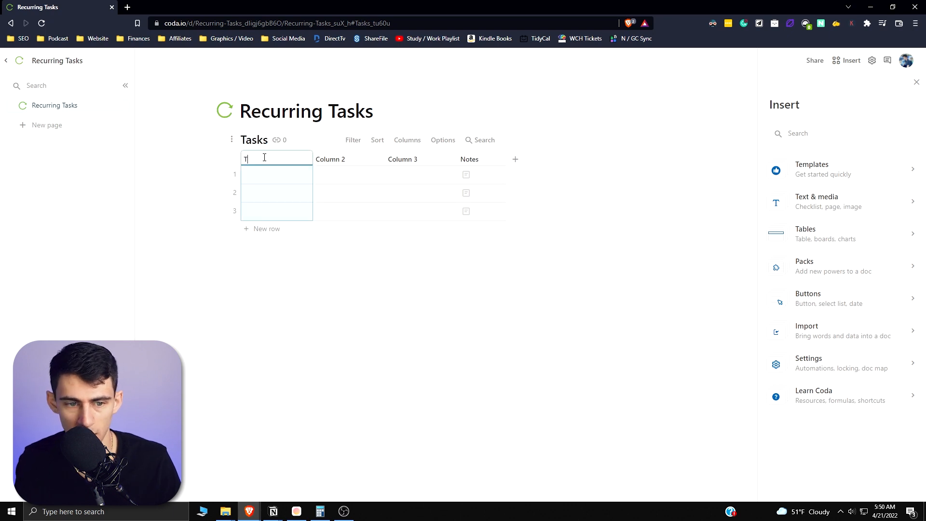
left_click(348, 175)
type("R")
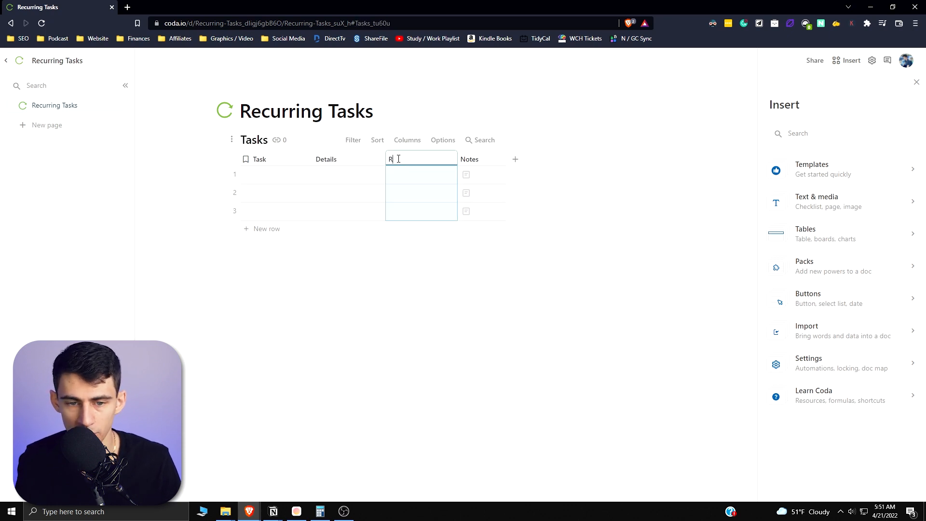
type("ecurrence")
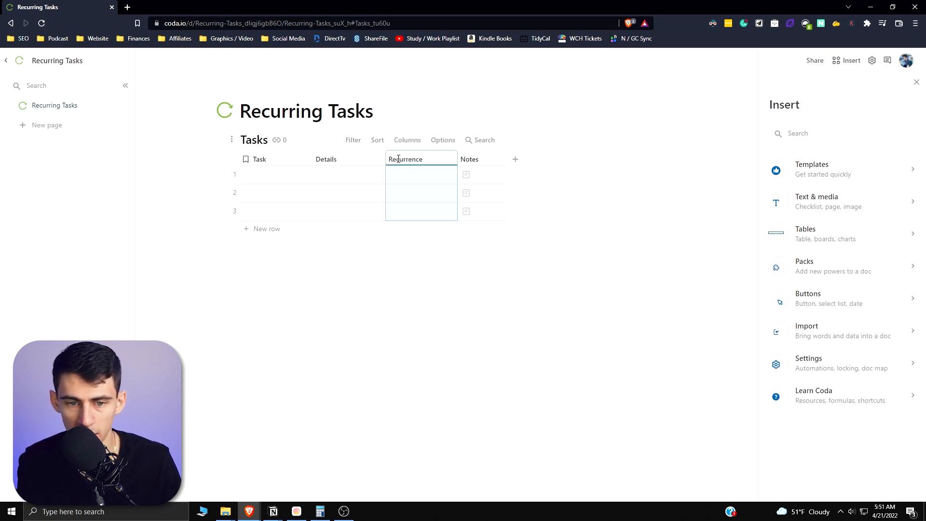
left_click(421, 175)
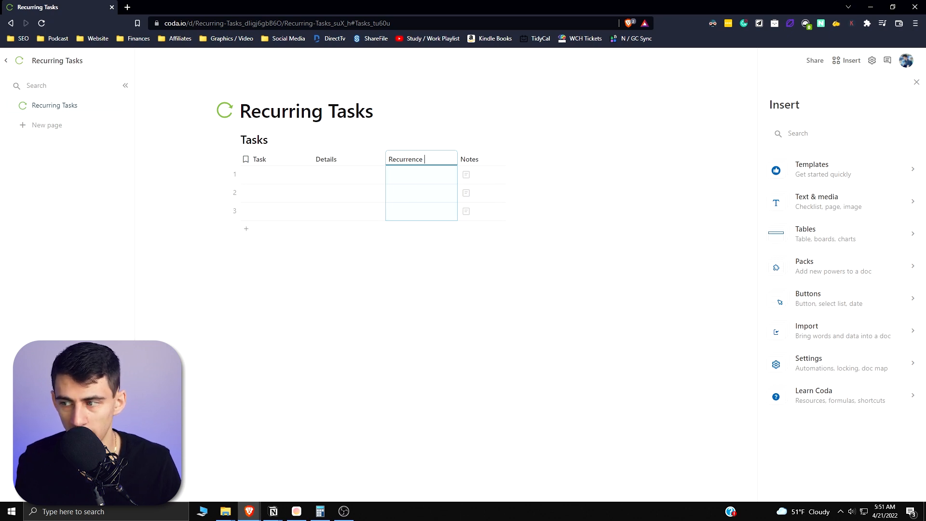
mouse_move(421, 159)
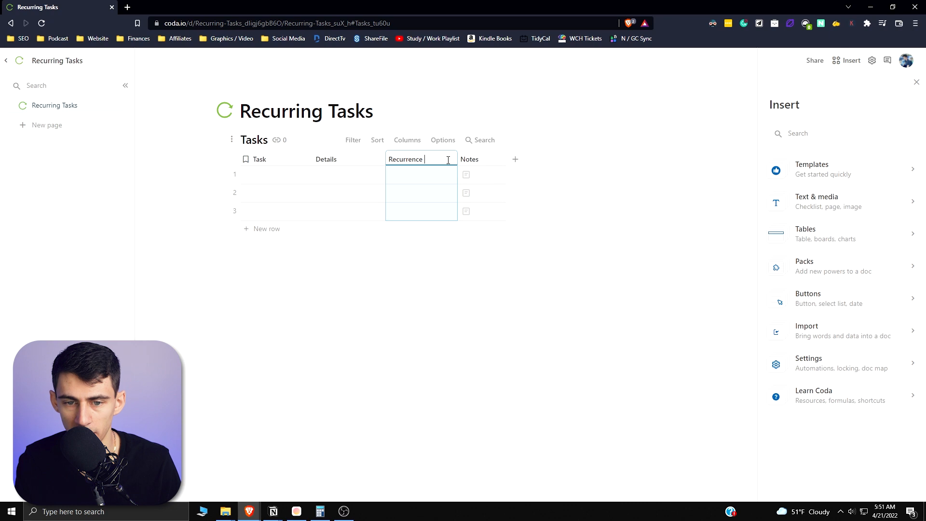
Step: Make Recurrence a select list with options Monthly, Weekly and Yearly
left_click(448, 160)
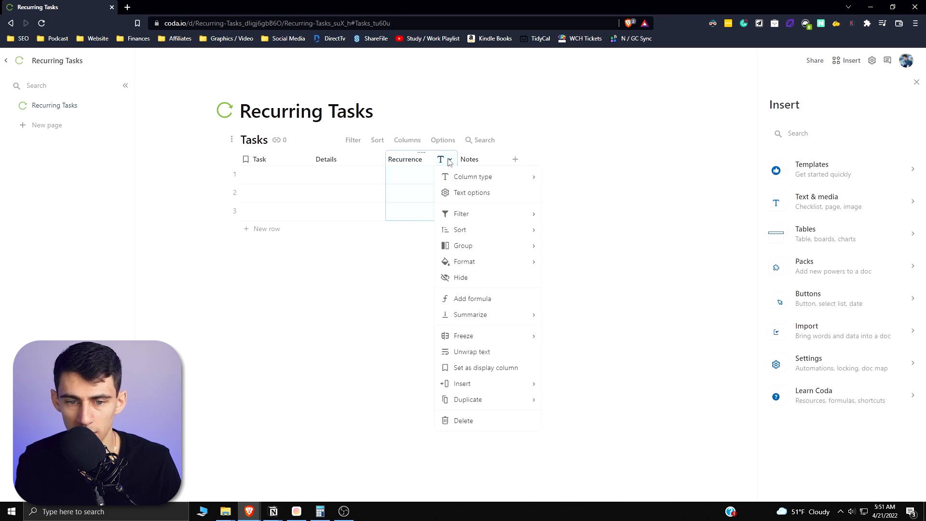
left_click(473, 175)
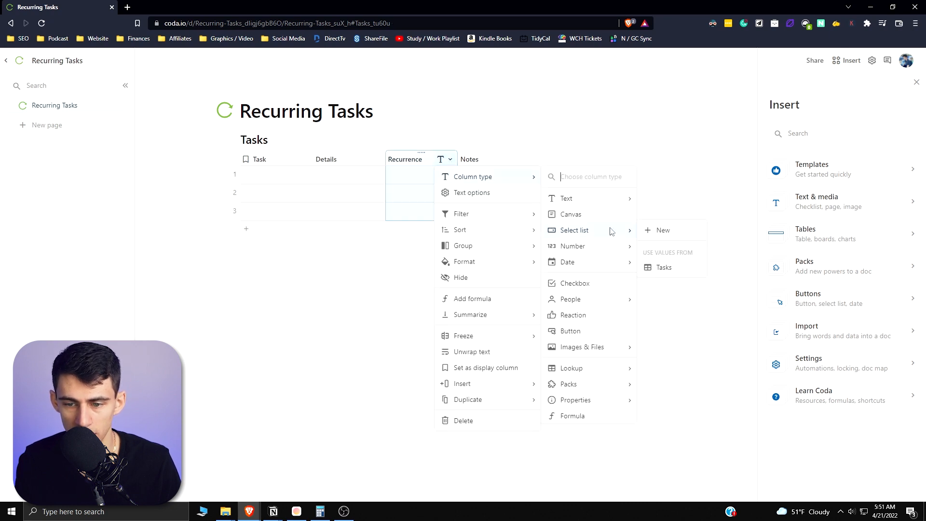
mouse_move(664, 267)
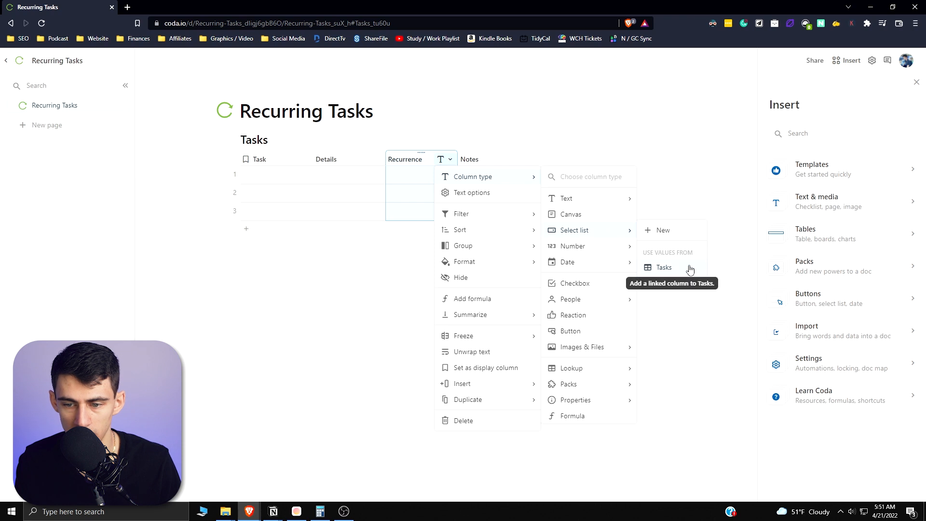
left_click(573, 230)
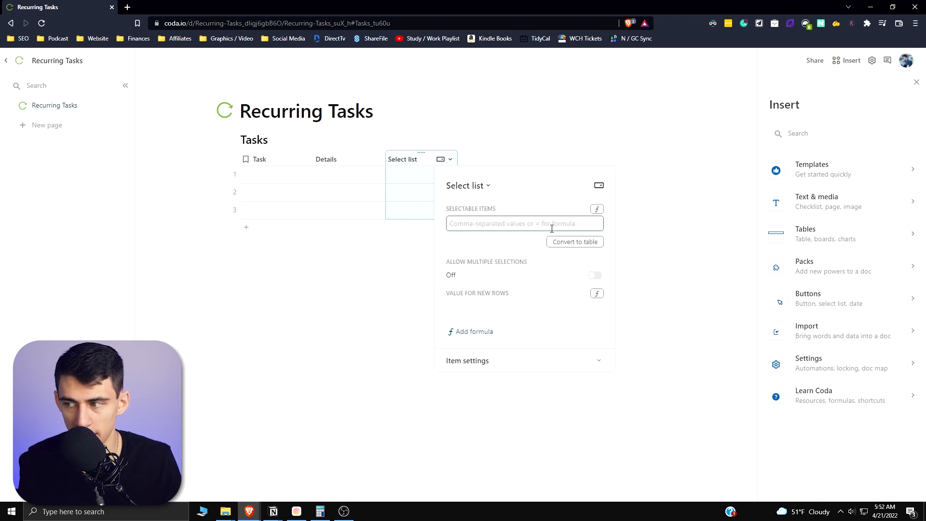
type("Monthly, Week")
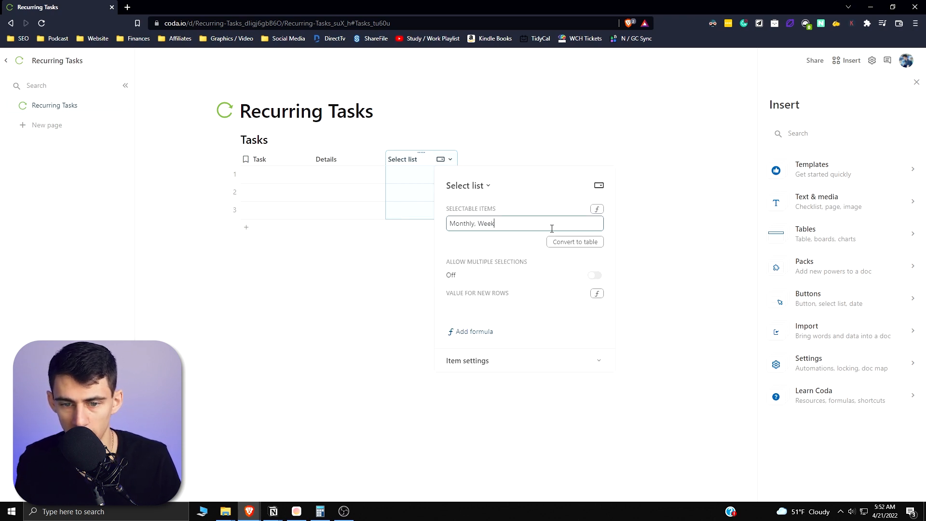
type("ly, Yearly")
left_click(422, 160)
type("Recurrence")
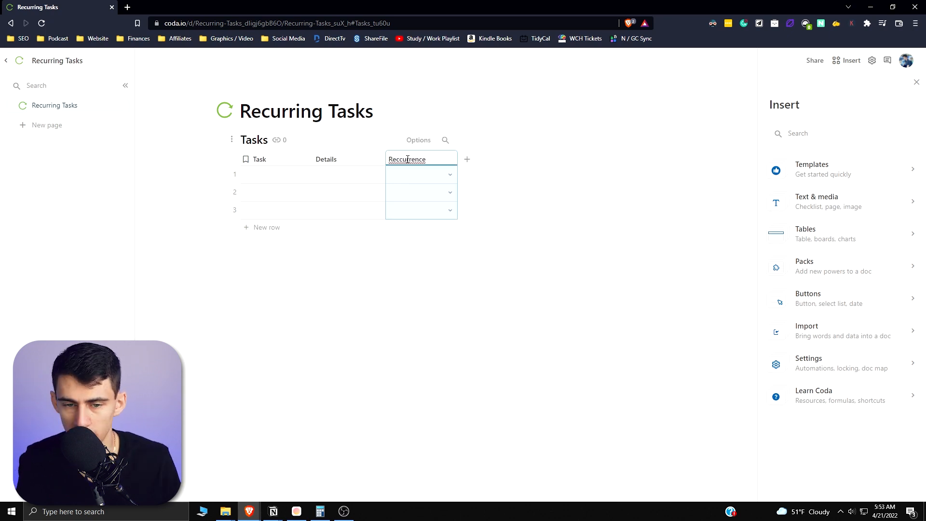
Step: Fill rows with Example task 1–3, one per Weekly, Monthly and Yearly recurrence
left_click(420, 174)
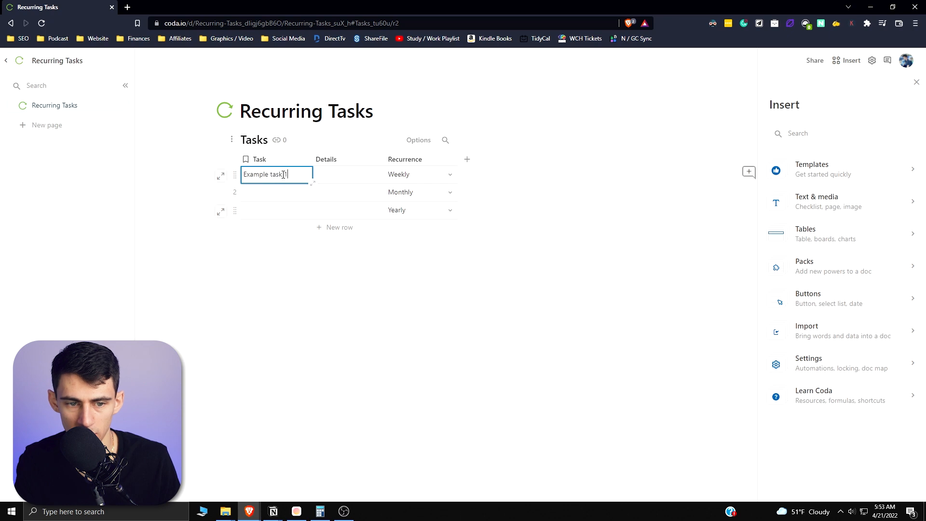
type("Example task 2")
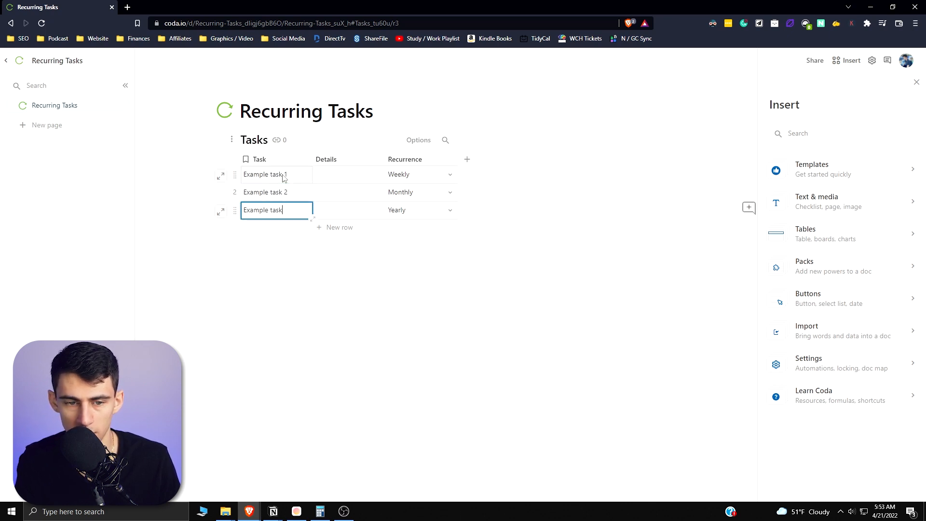
Step: Add a Date column and a Status select list with Complete/Incomplete options
left_click(467, 159)
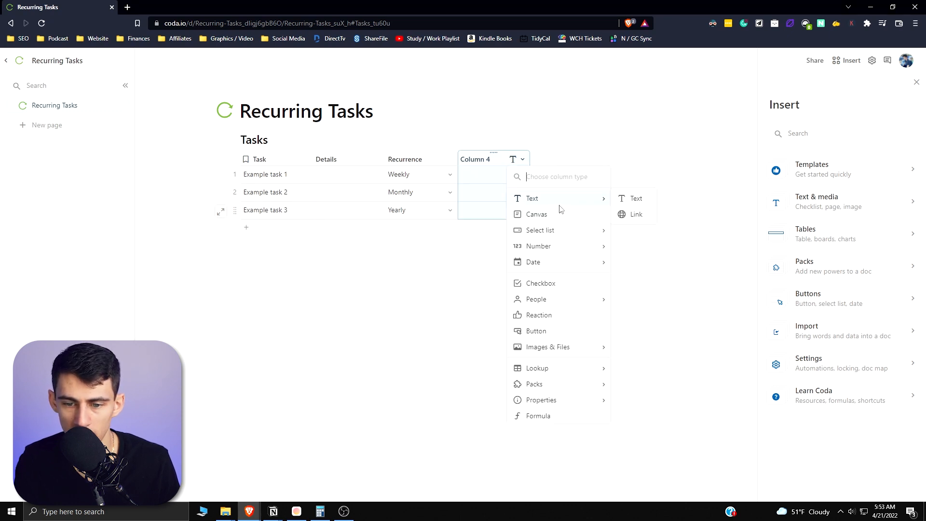
left_click(532, 262)
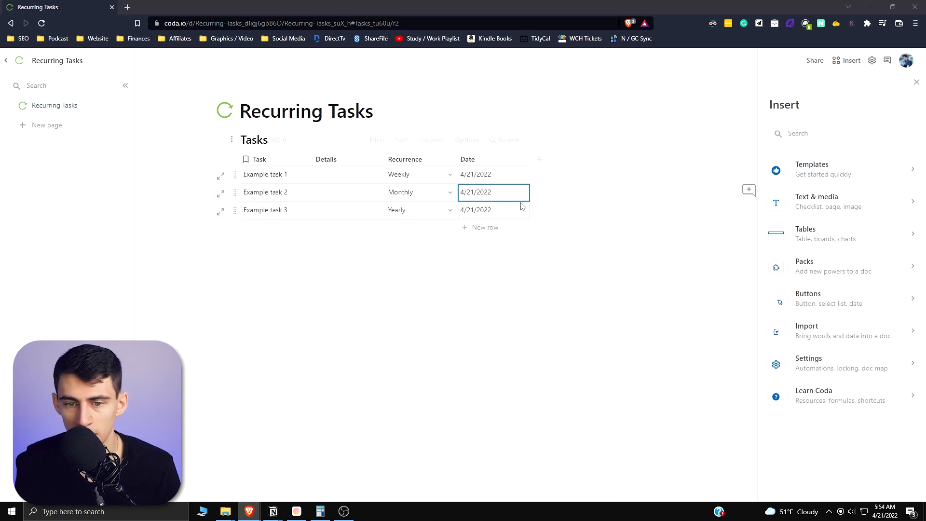
left_click(539, 159)
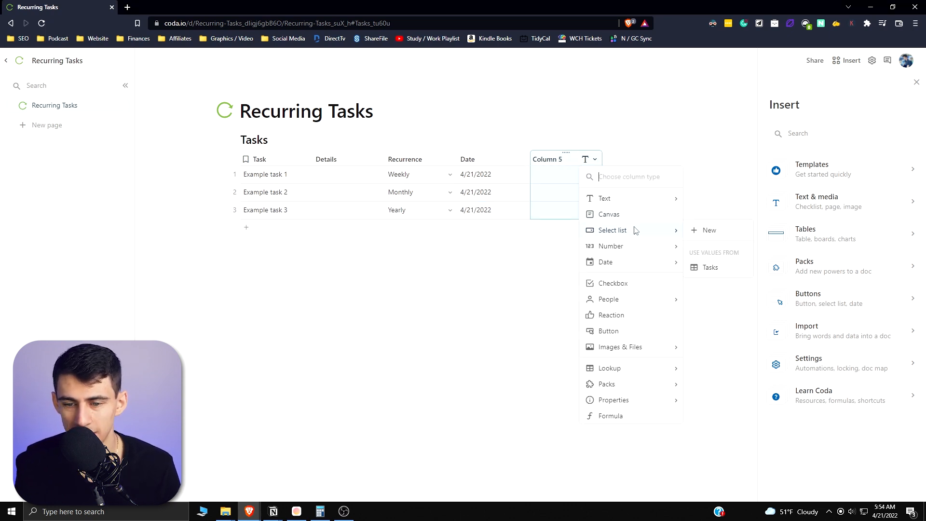
left_click(614, 231)
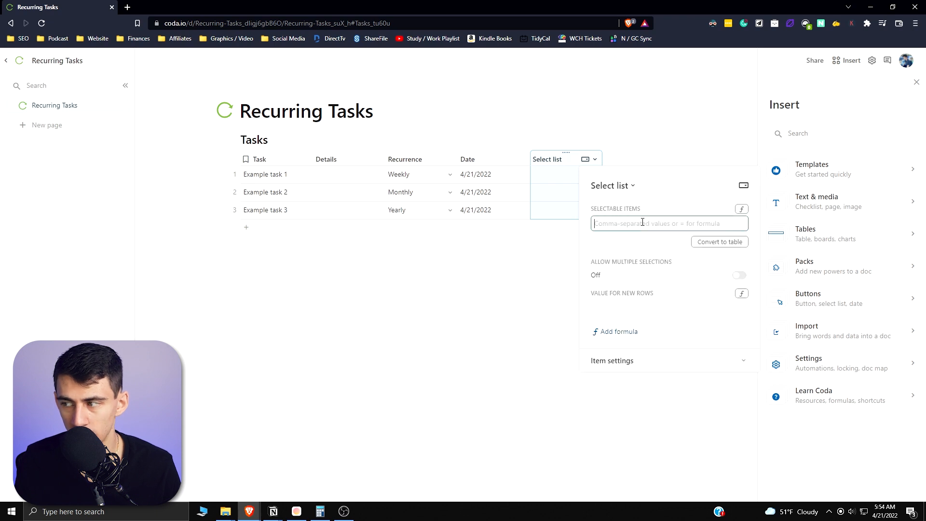
type("Complete, In")
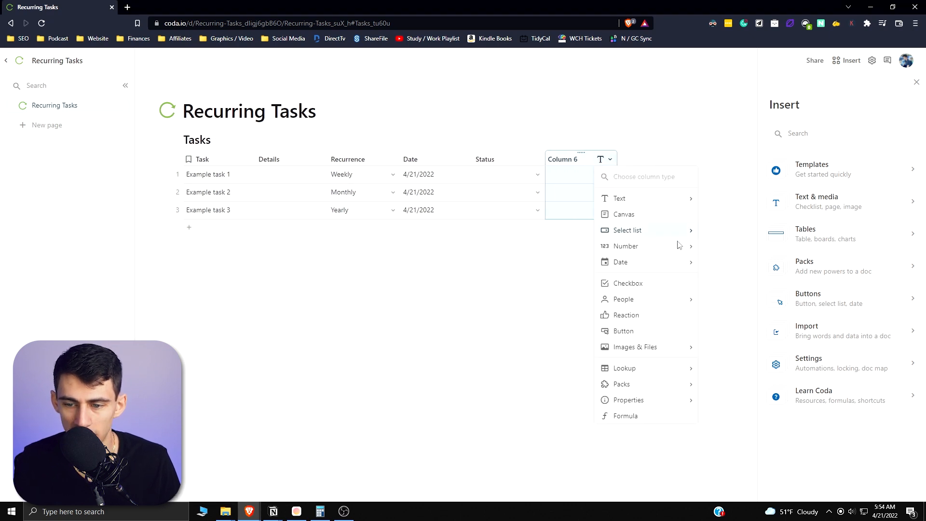
Step: Add a second date column named Next Due Date
left_click(621, 261)
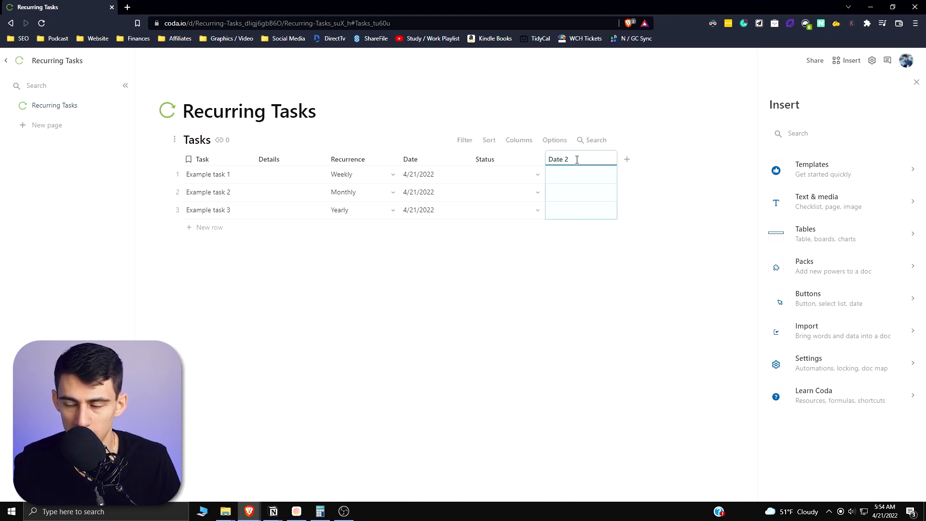
type("Next Due")
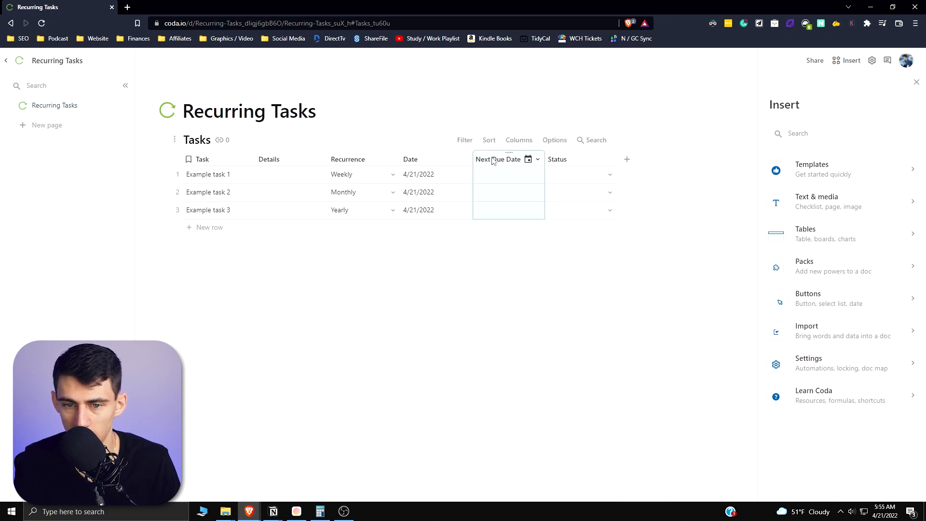
Step: Start a SwitchIf column formula on Next Due Date testing Recurrence="Weekly"
left_click(537, 159)
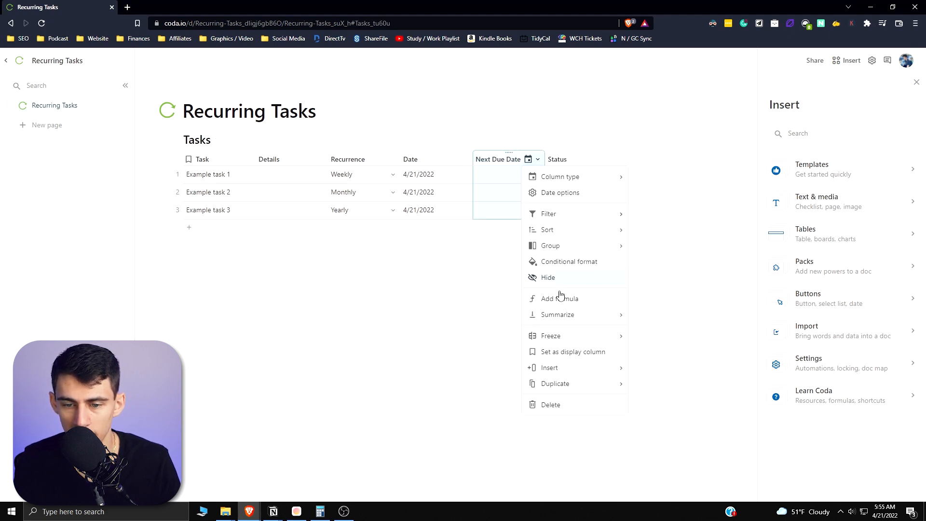
left_click(560, 298)
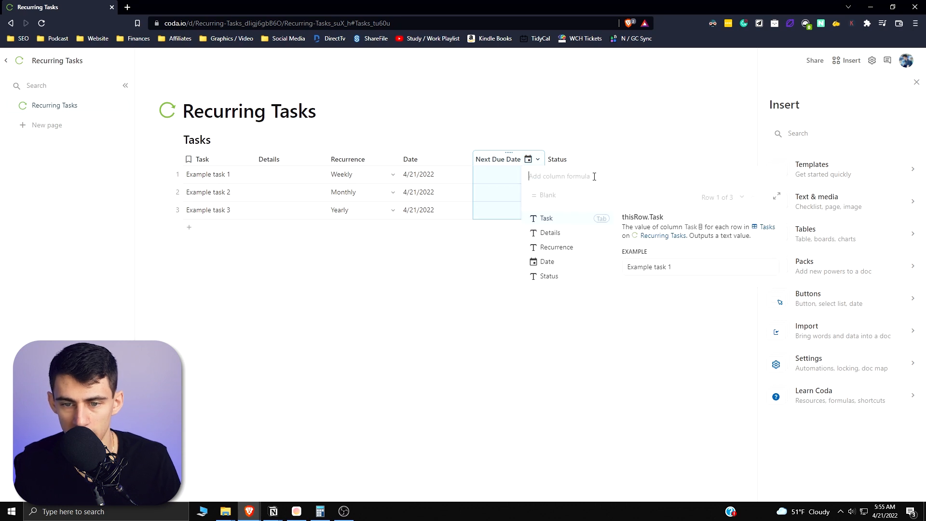
type("switchif(Recurrence")
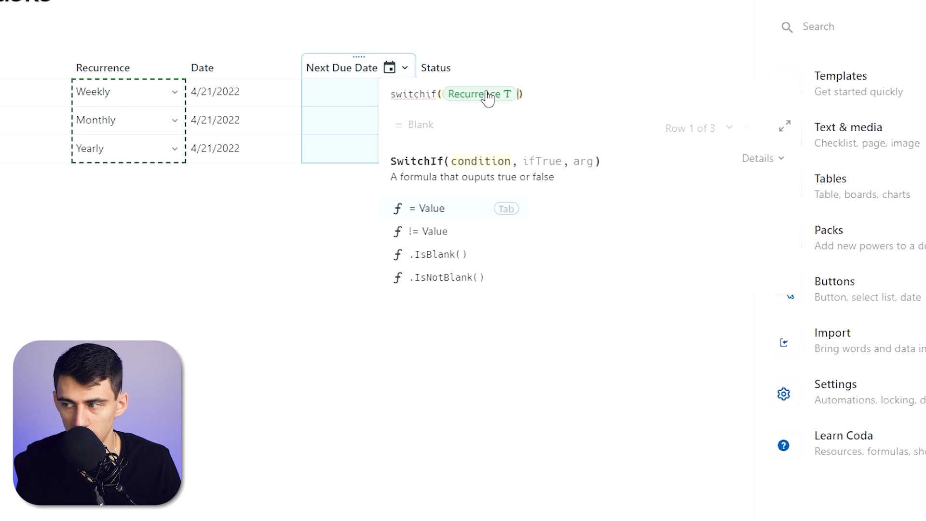
type("=\"Weekly\"")
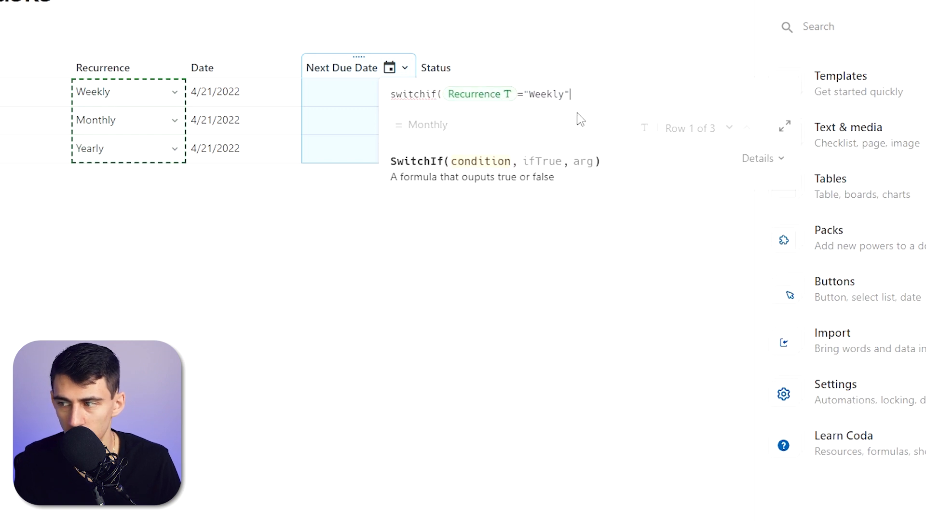
type(",Task")
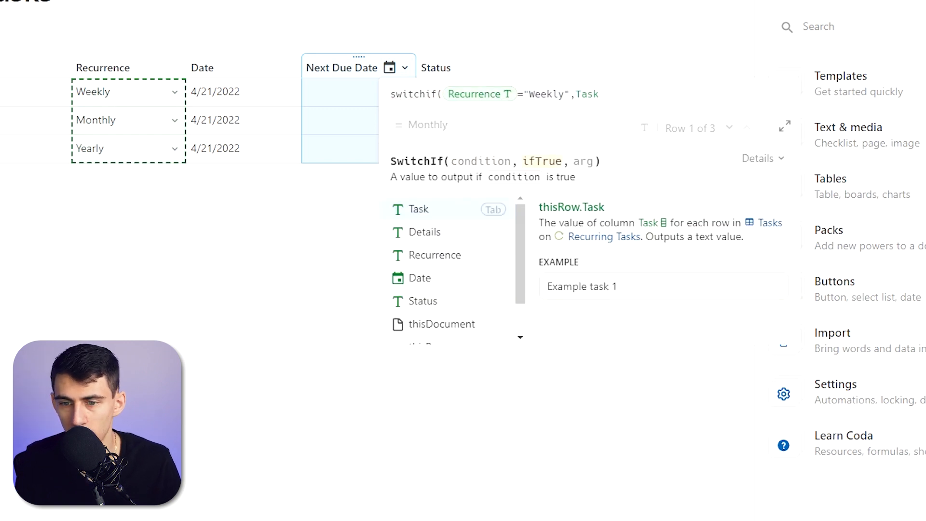
left_click(417, 209)
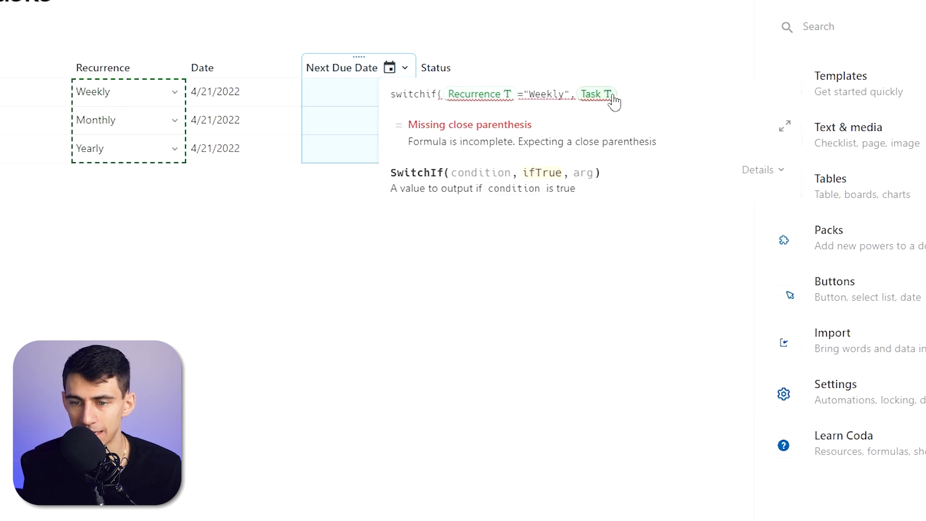
type("T")
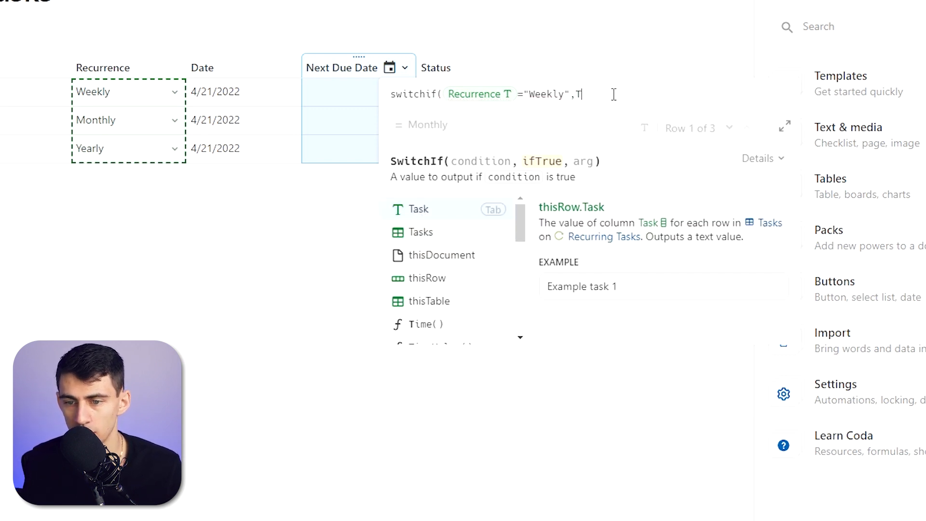
key("Backspace")
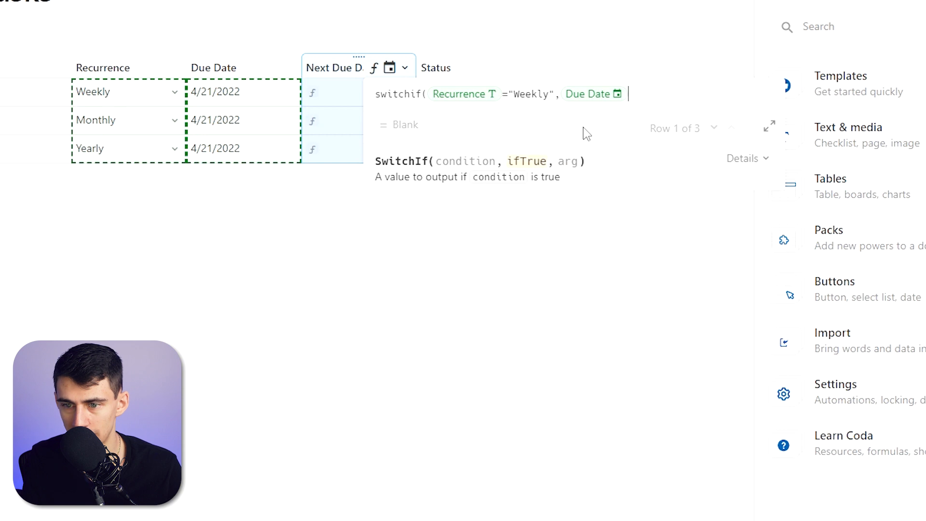
Step: Complete the formula adding Days(7), Days(30) or Days(365) to Due Date by recurrence
type("+Due Date")
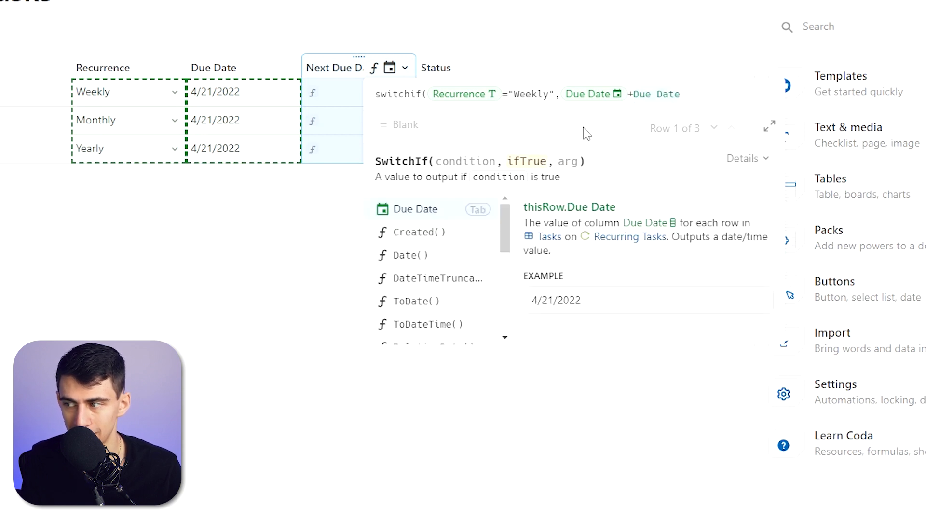
type("days(")
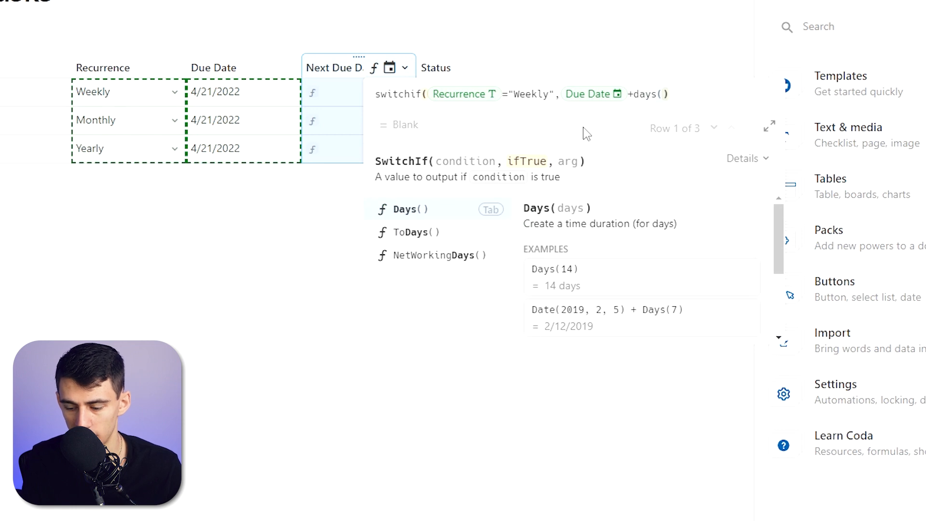
type("7")
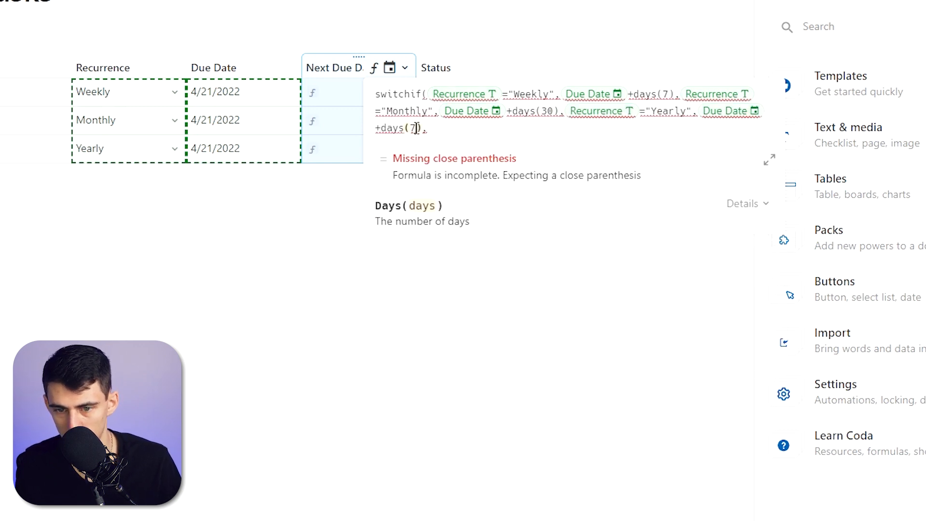
type("365))")
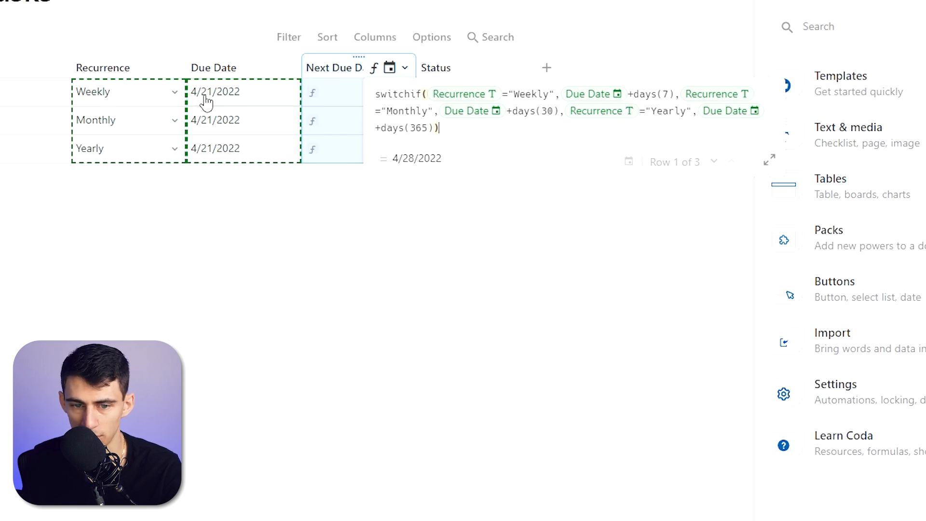
mouse_move(393, 253)
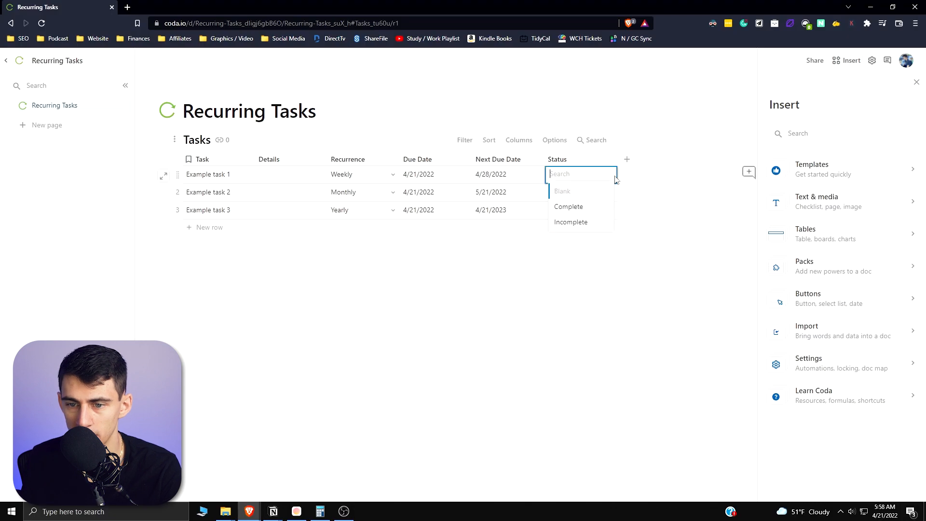
Step: Set Status to Incomplete and add a Button column labelled 'Mark as Done'
left_click(570, 222)
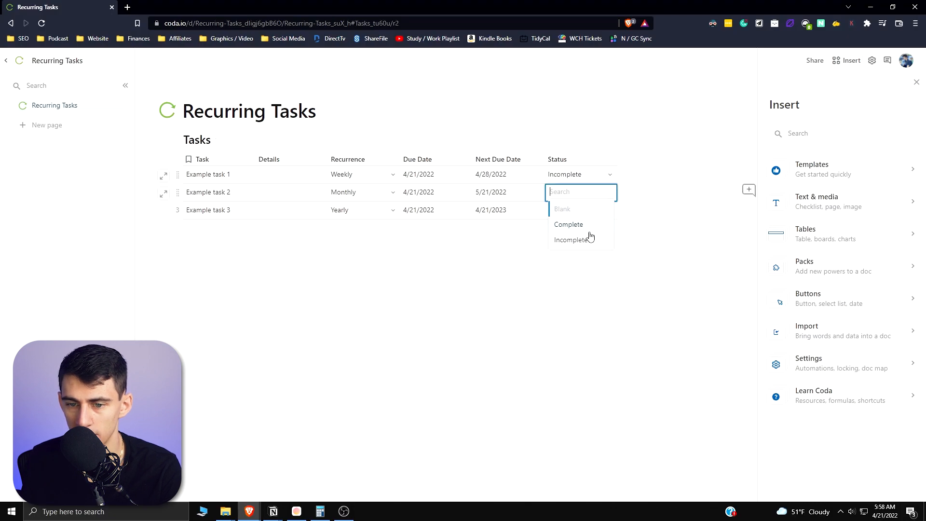
left_click(699, 159)
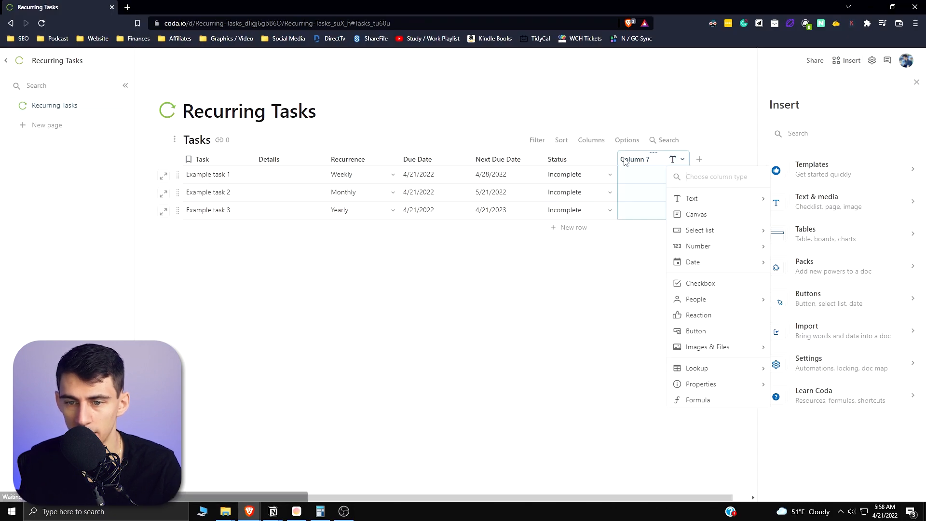
type("Button")
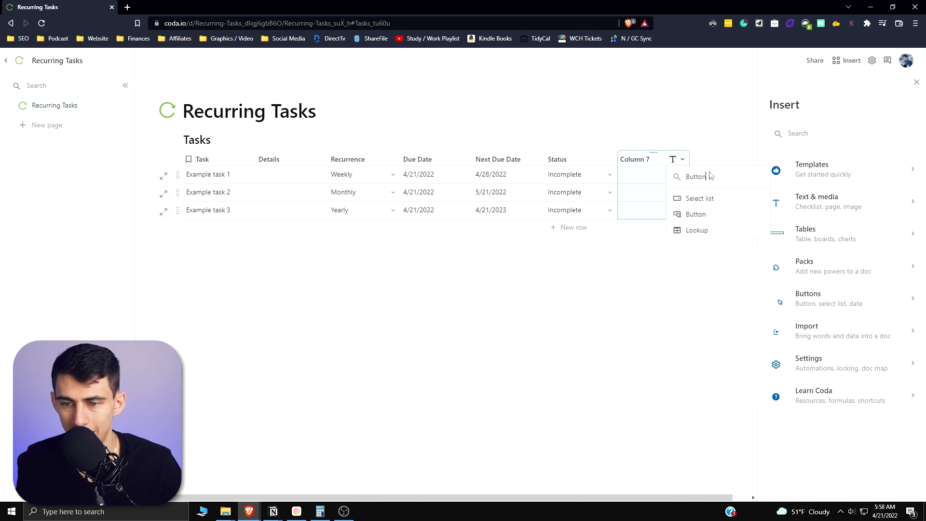
left_click(696, 215)
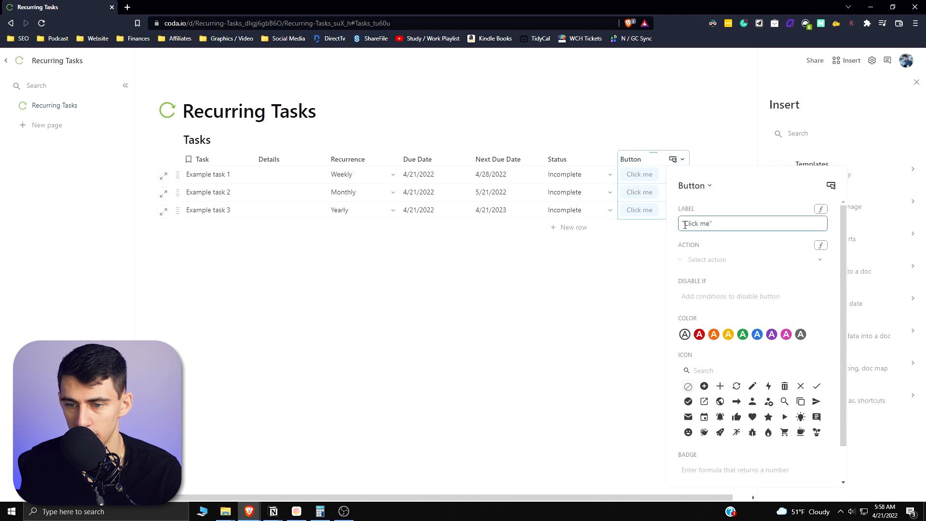
type("Mark as Do\"")
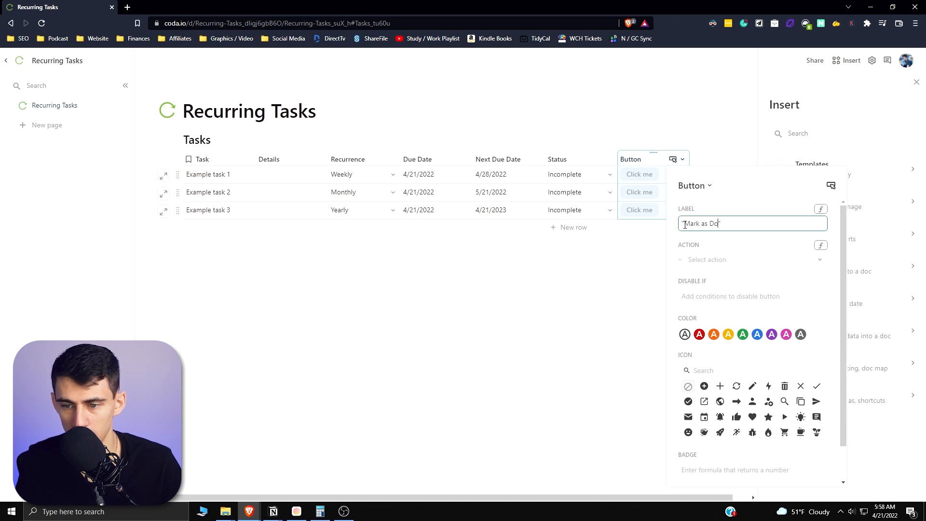
left_click(751, 259)
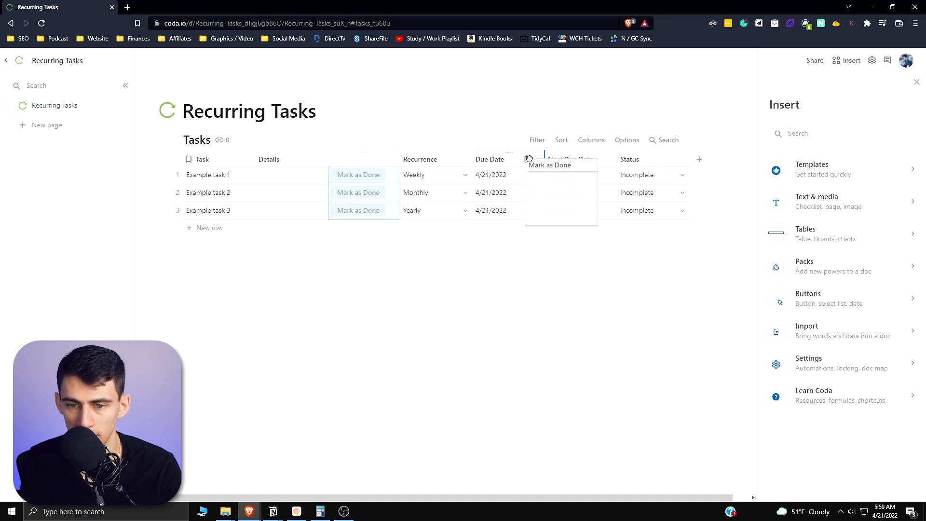
Step: Hide the Details column from the Tasks table
left_click(292, 160)
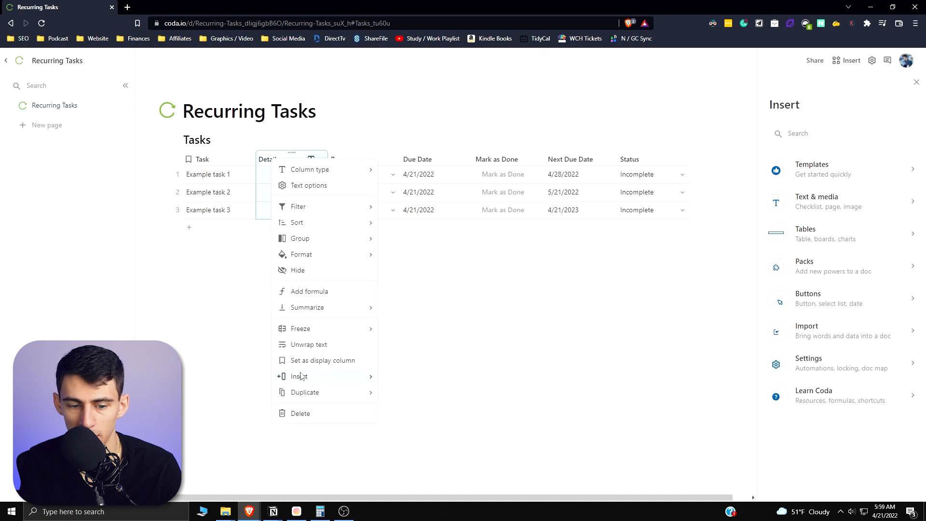
mouse_move(312, 270)
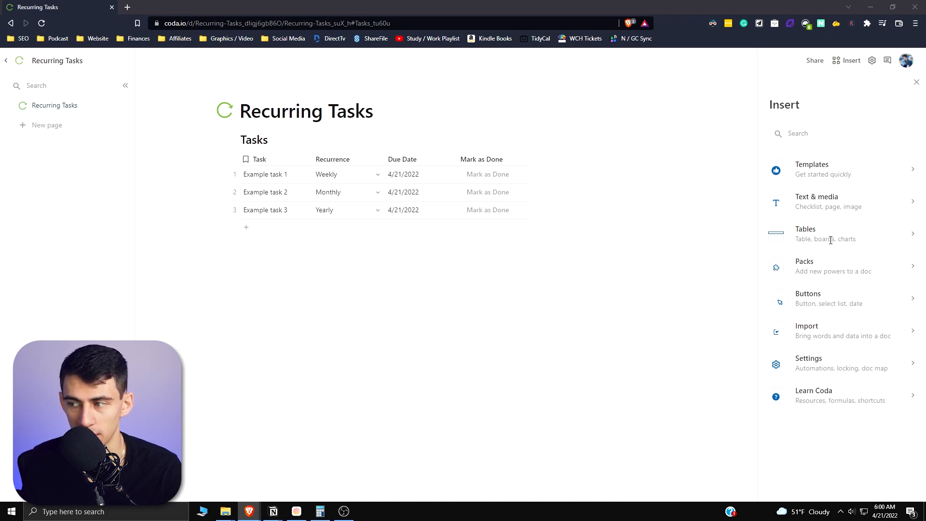
mouse_move(819, 266)
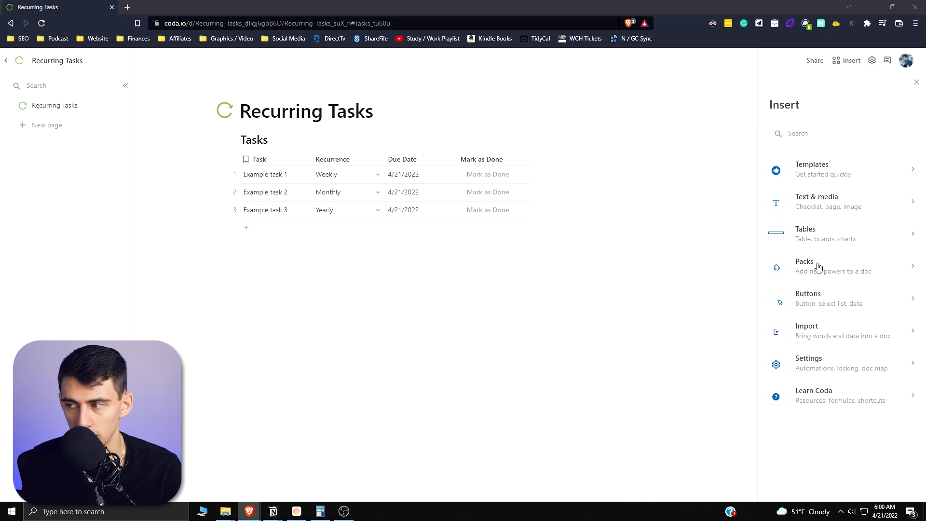
Step: Bring up the Mark as Done button's settings to define its action formula
left_click(522, 159)
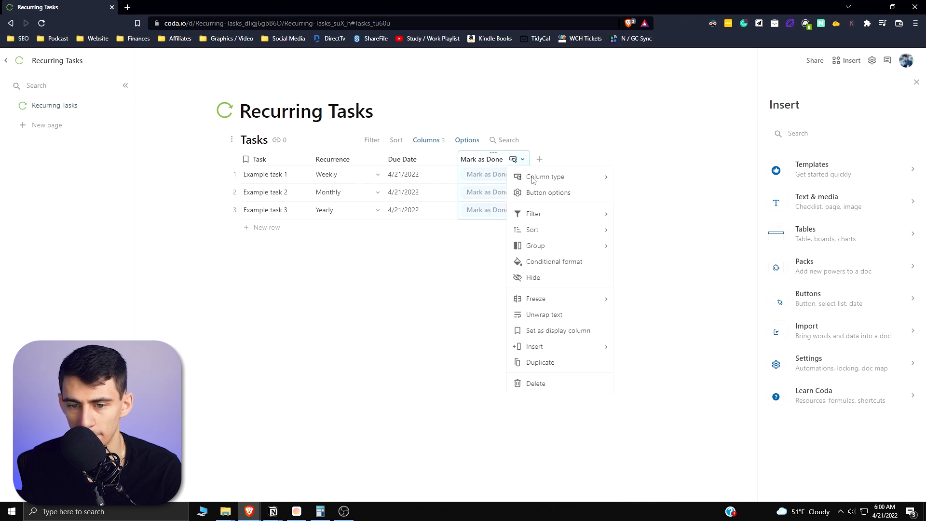
left_click(548, 193)
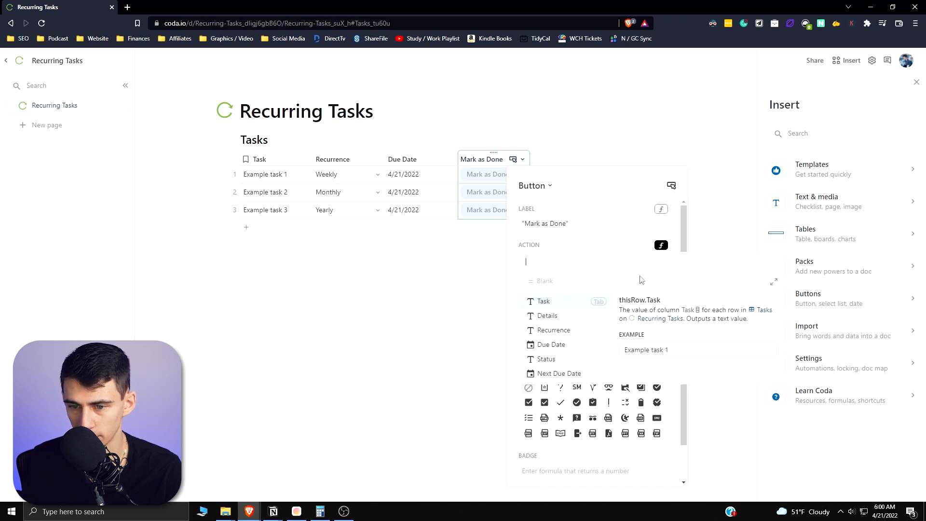
mouse_move(773, 285)
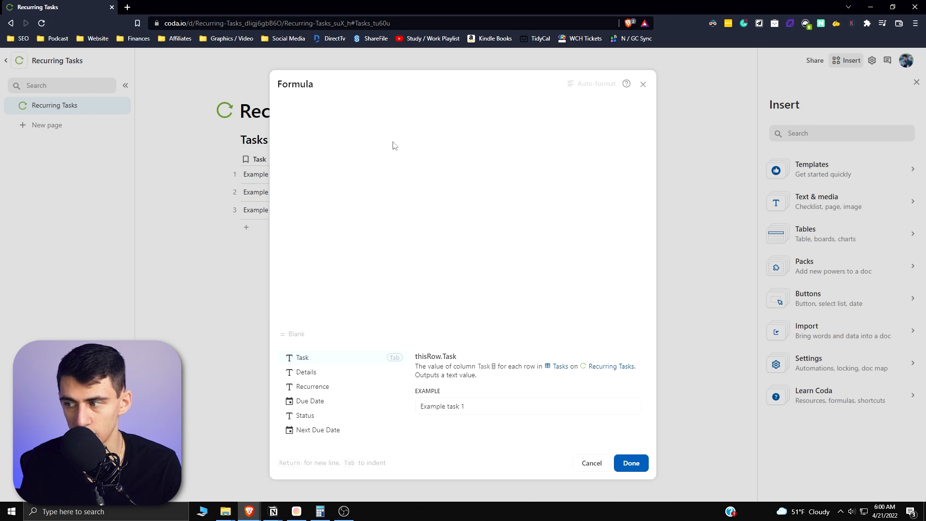
mouse_move(438, 183)
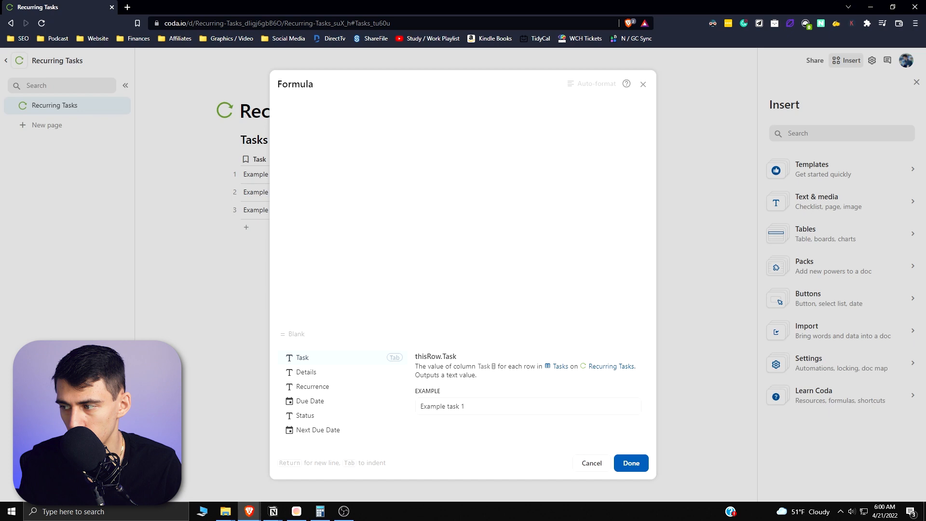
Step: Write RunActions with AddRow to Tasks copying Task, Recurrence and next due date as Incomplete
type("RunActions(AddOrModifyRows())")
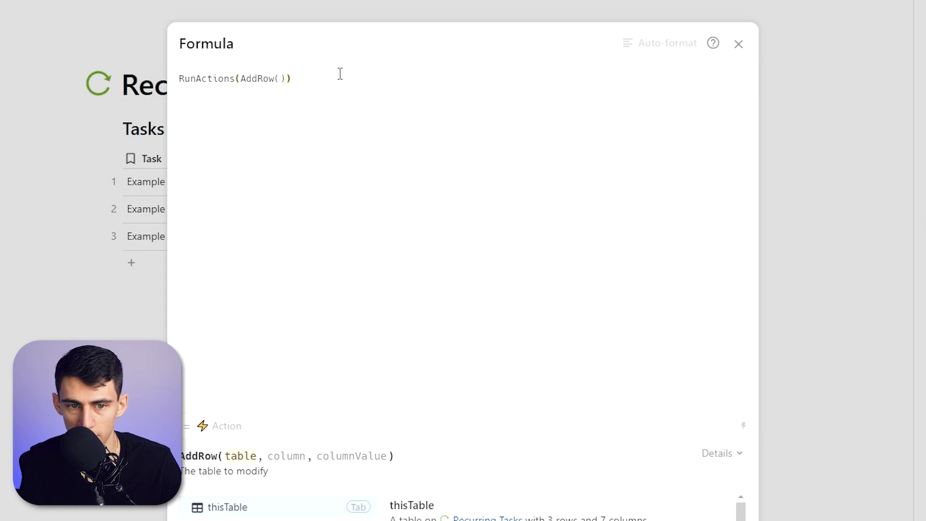
type("Tasks")
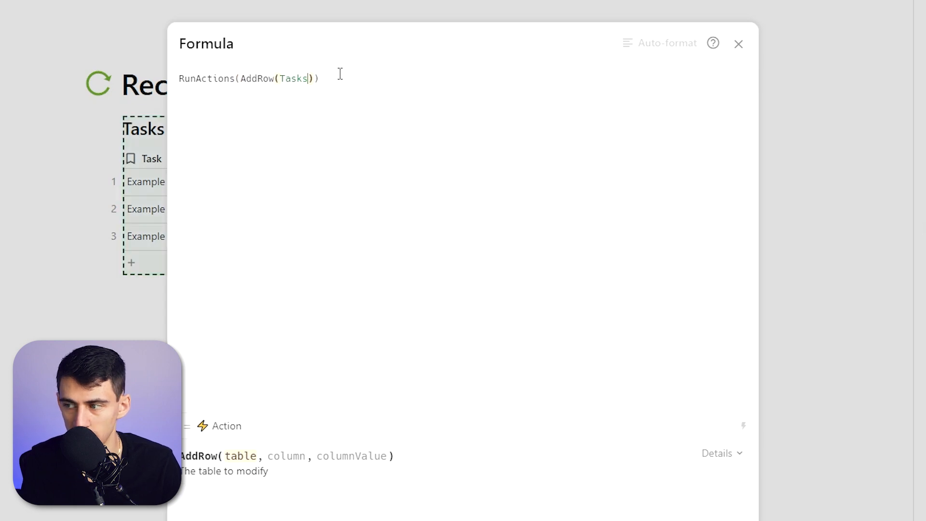
type(",Task")
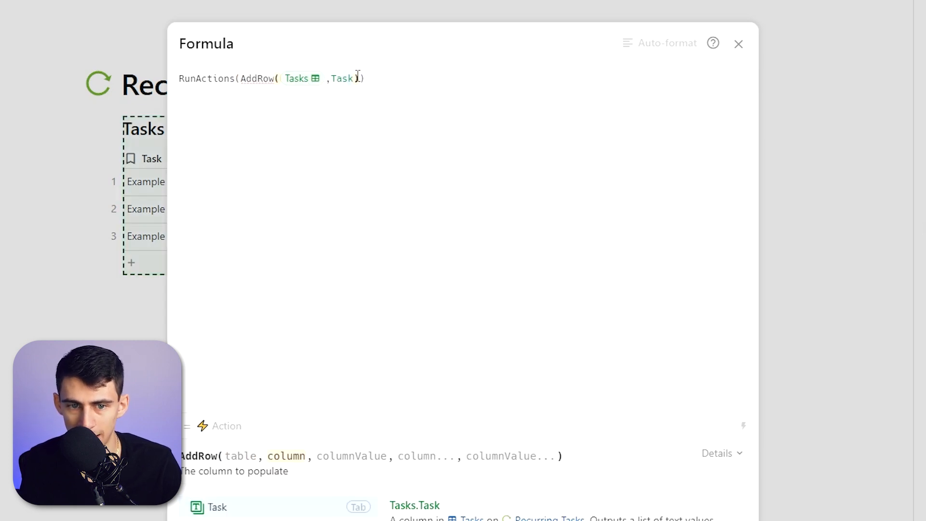
key("Tab")
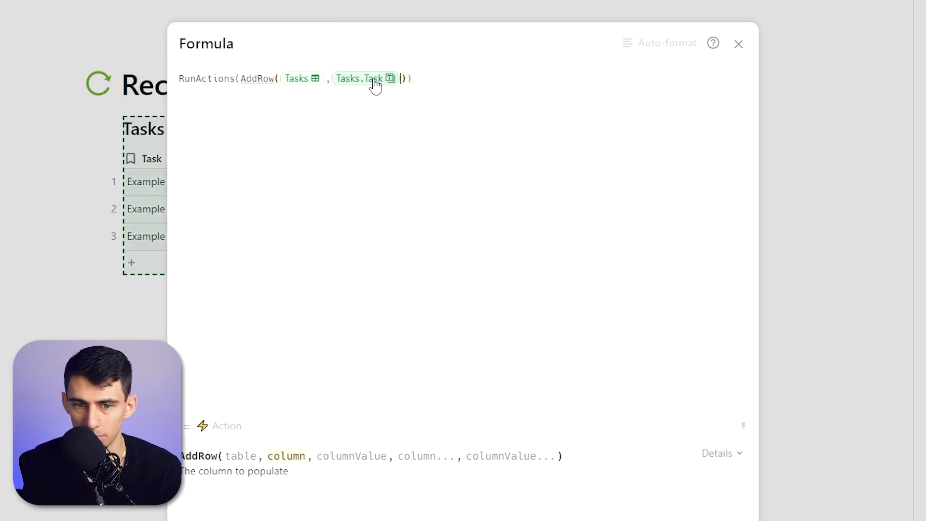
mouse_move(407, 78)
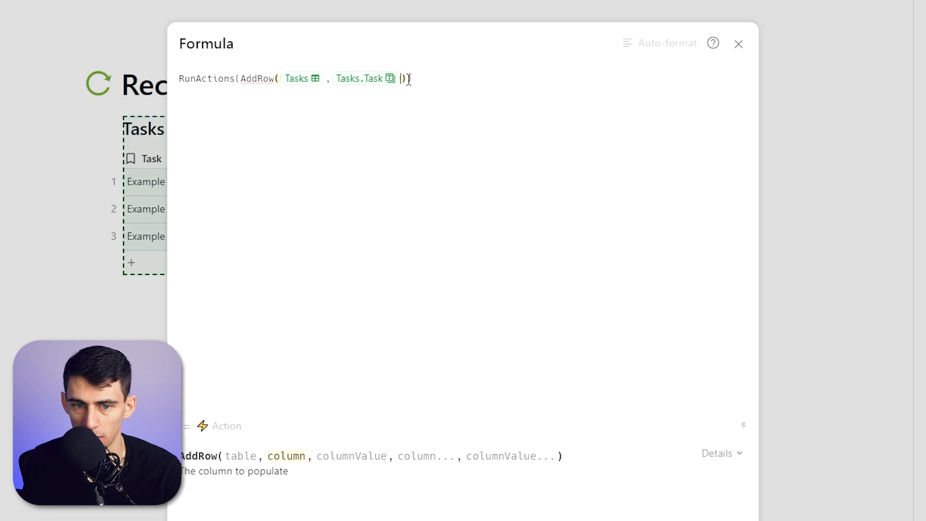
type(",thisDocument")
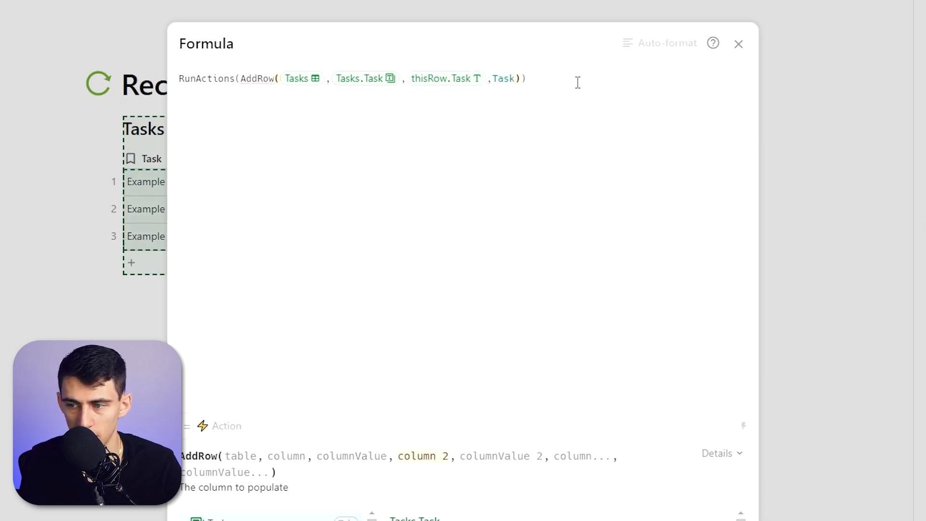
type("recurring tasks")
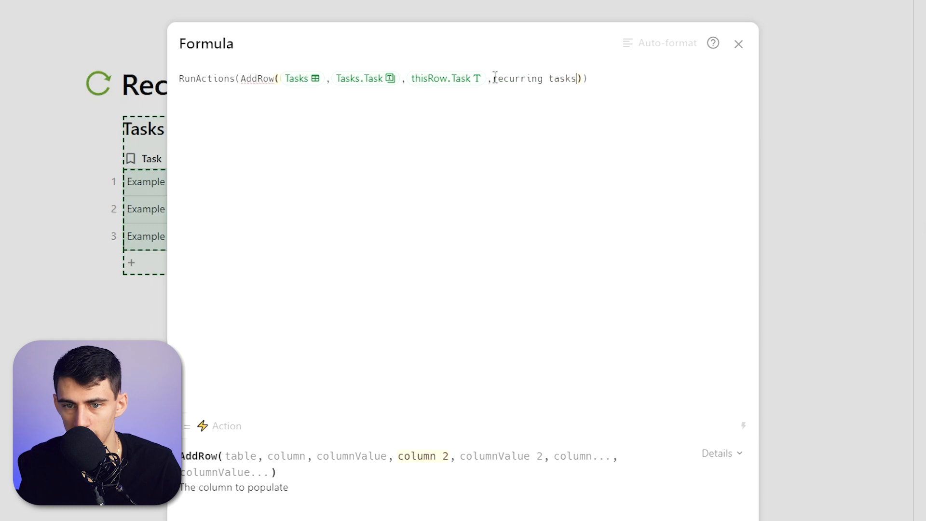
type(".recurrence")
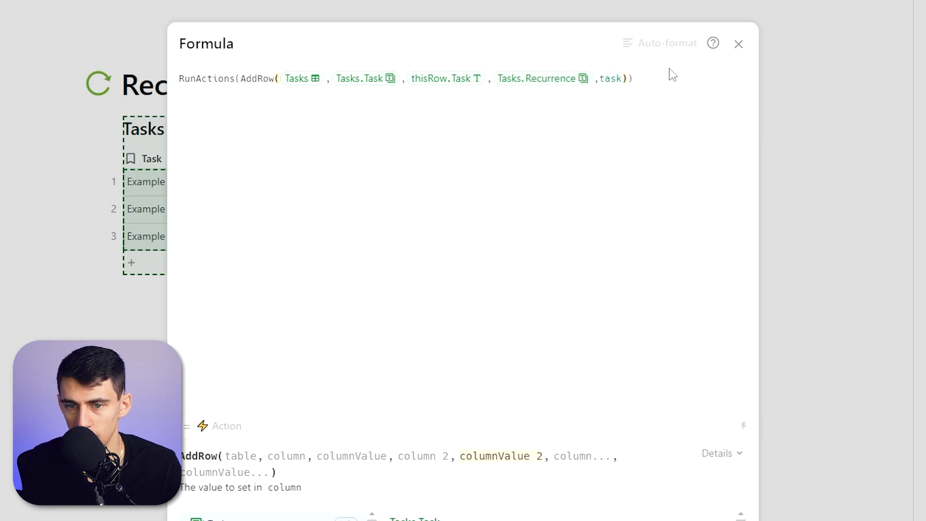
type("thisRow.recurrence")
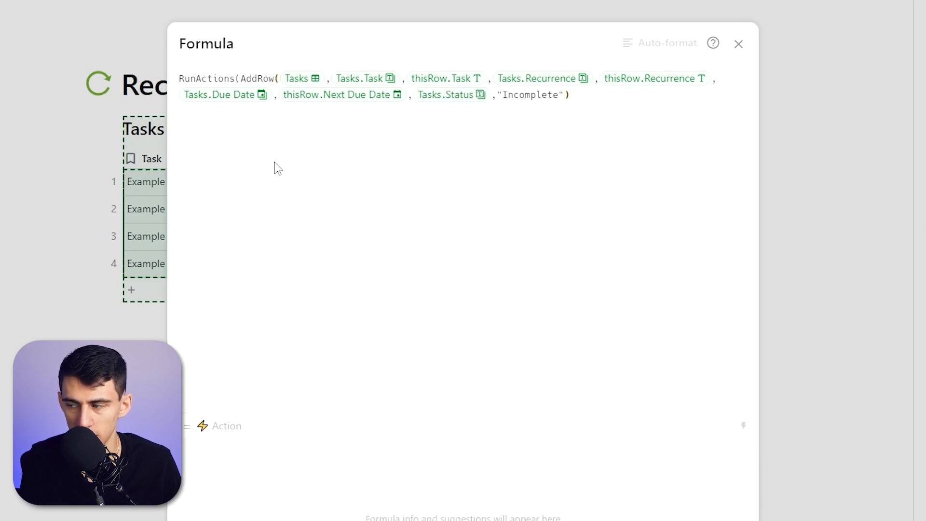
Step: Append ModifyRows(thisRow, thisRow.Status, "Complete") and close the action formula
type(",ModifyRows()")
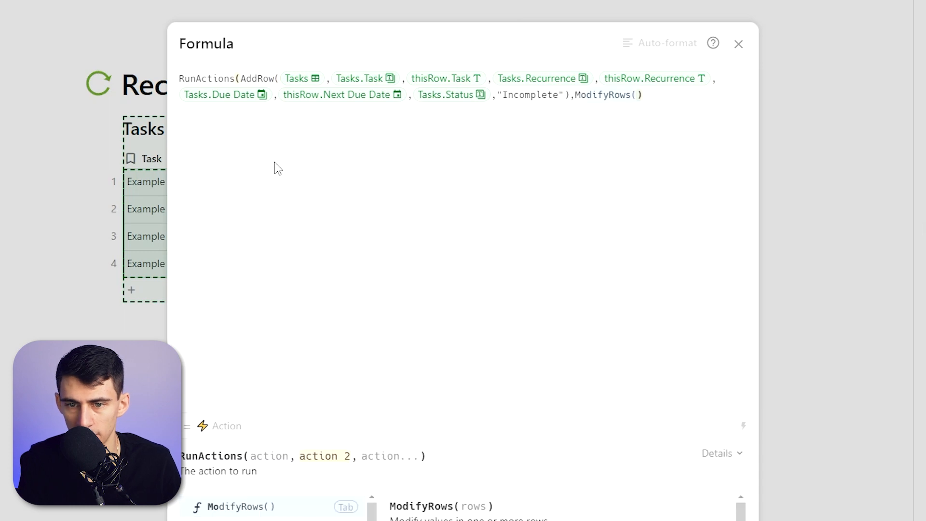
type("thisRow.status,\"Complete")
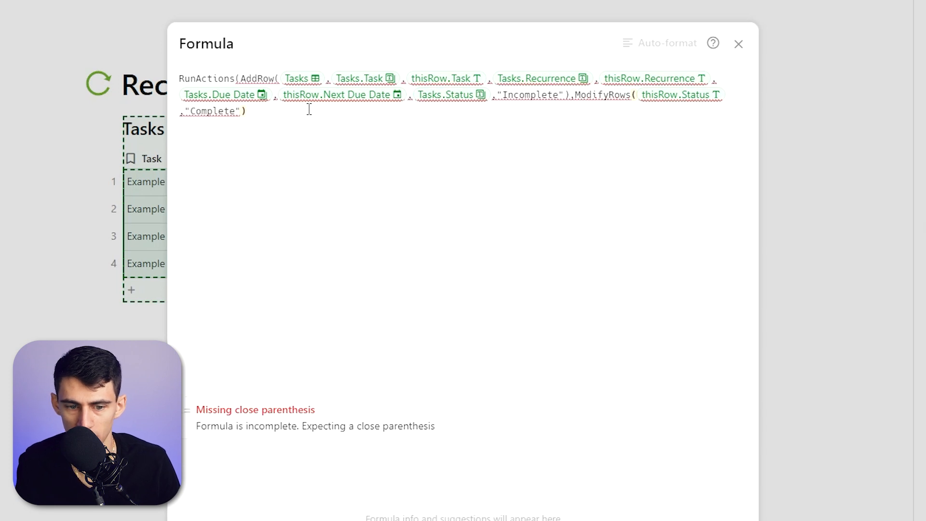
type(")")
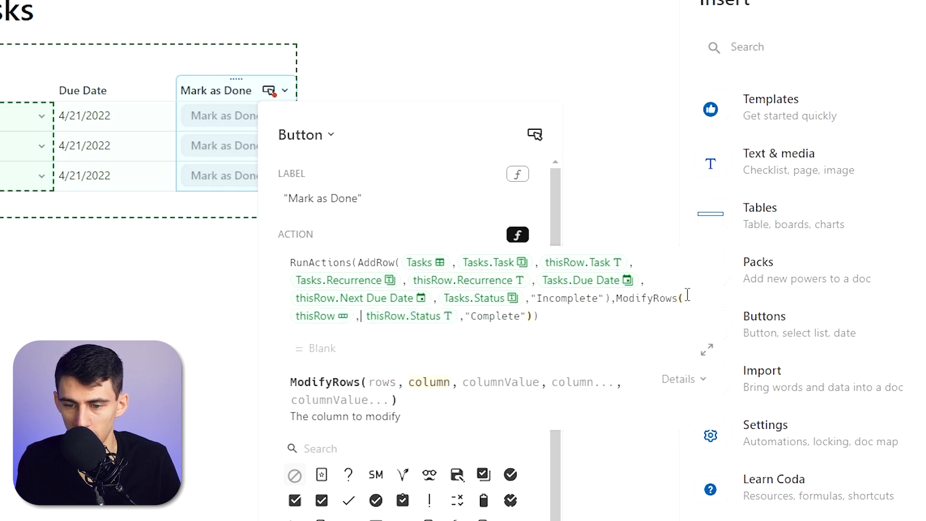
mouse_move(409, 316)
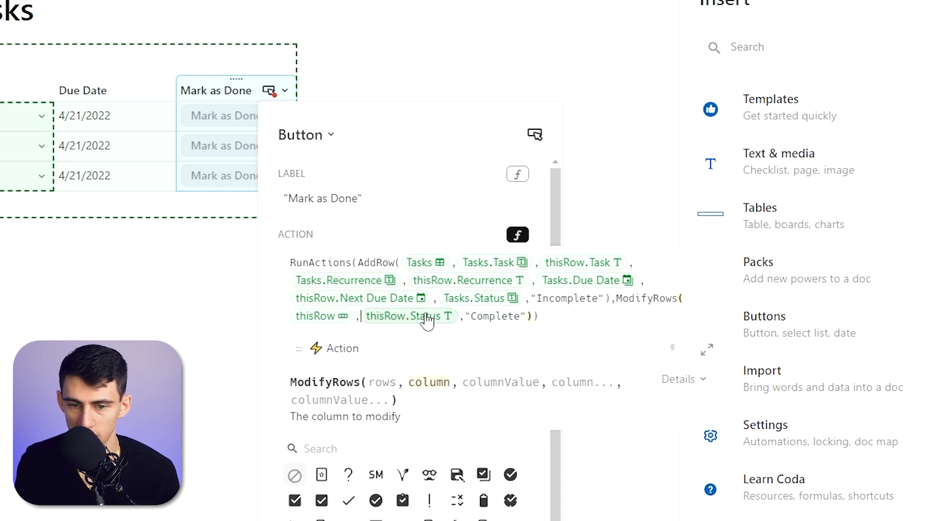
mouse_move(659, 338)
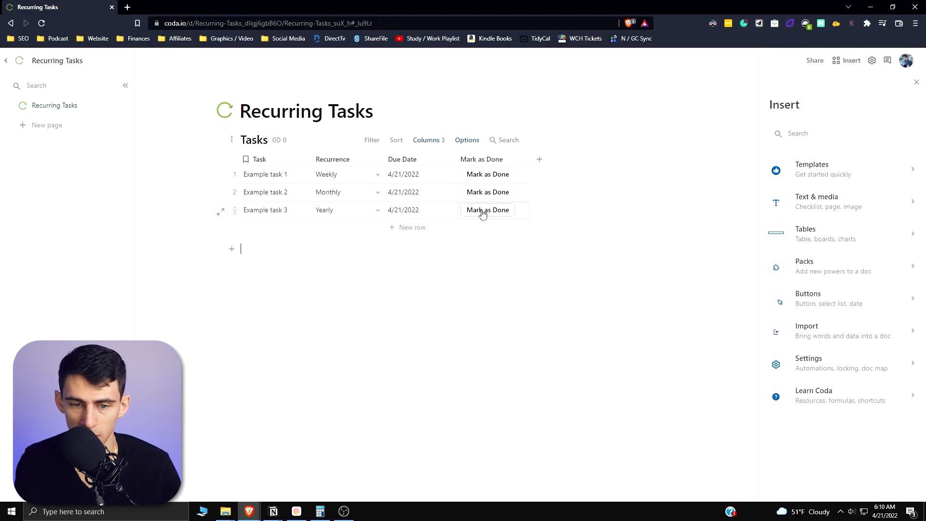
Step: Mark the example tasks done to spawn their next recurrence rows, then show the Columns panel
left_click(488, 209)
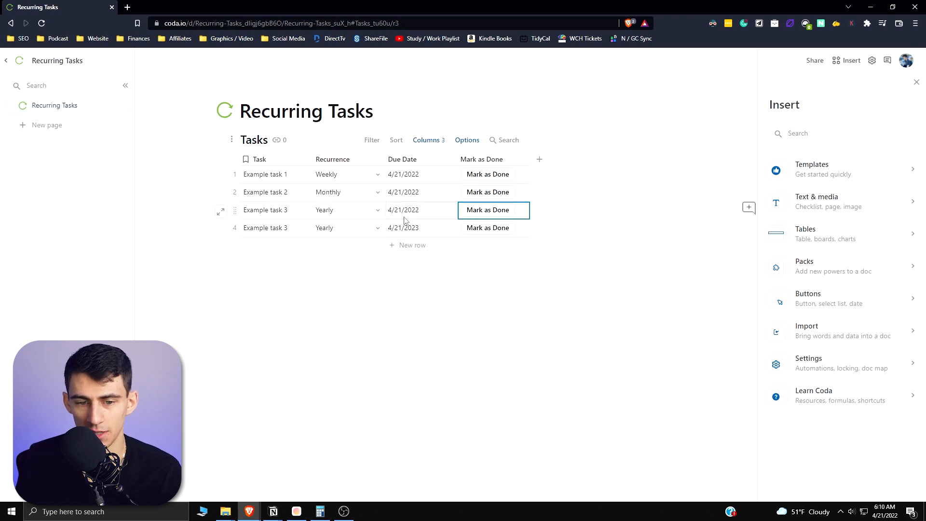
mouse_move(451, 225)
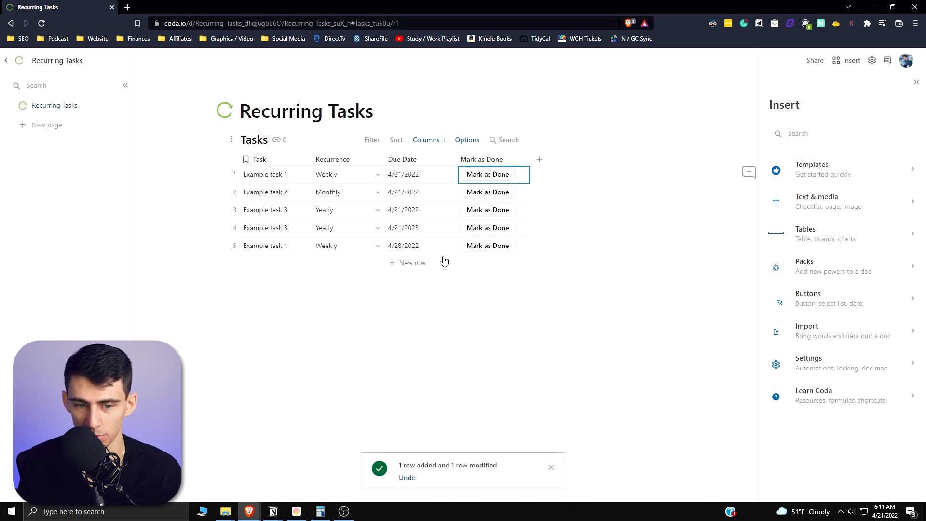
left_click(487, 191)
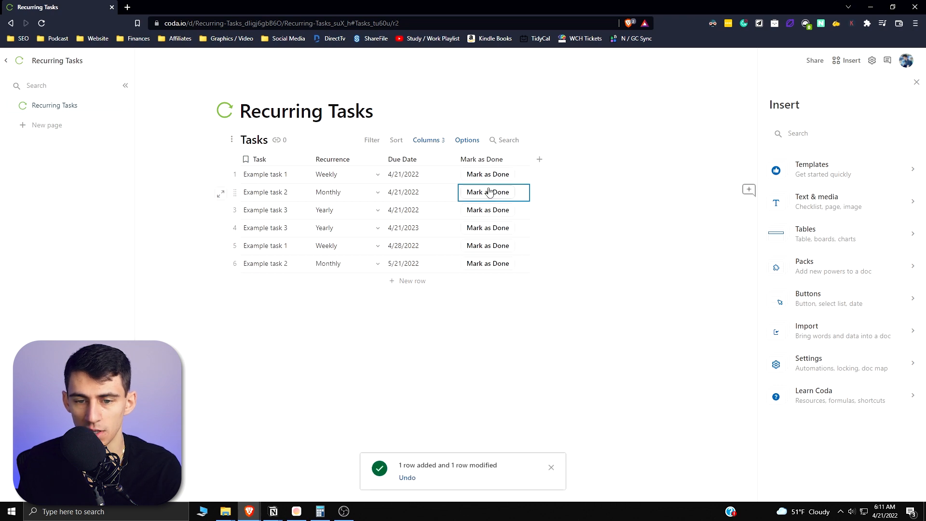
left_click(428, 140)
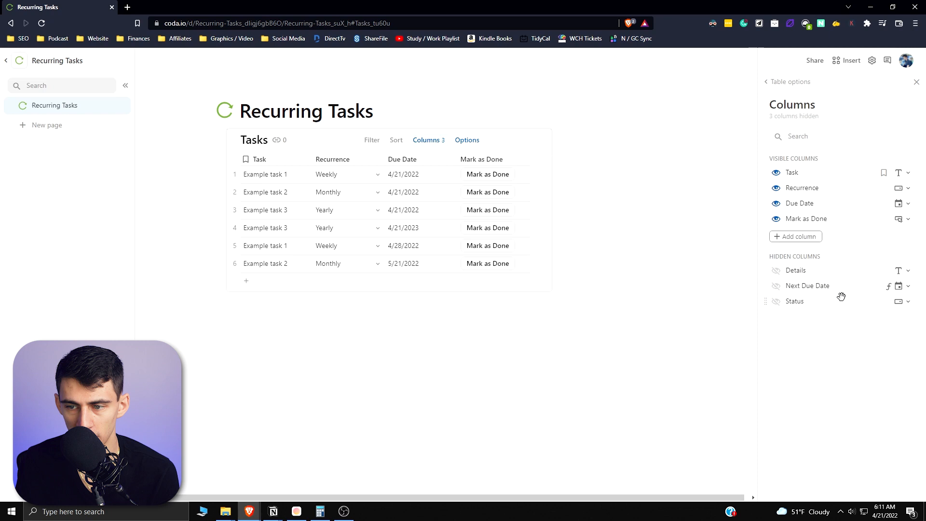
left_click(776, 270)
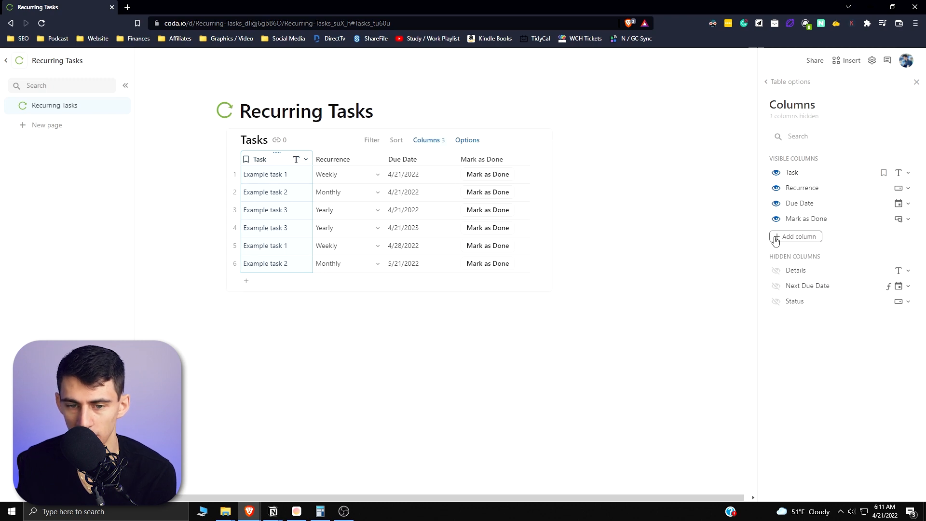
mouse_move(722, 270)
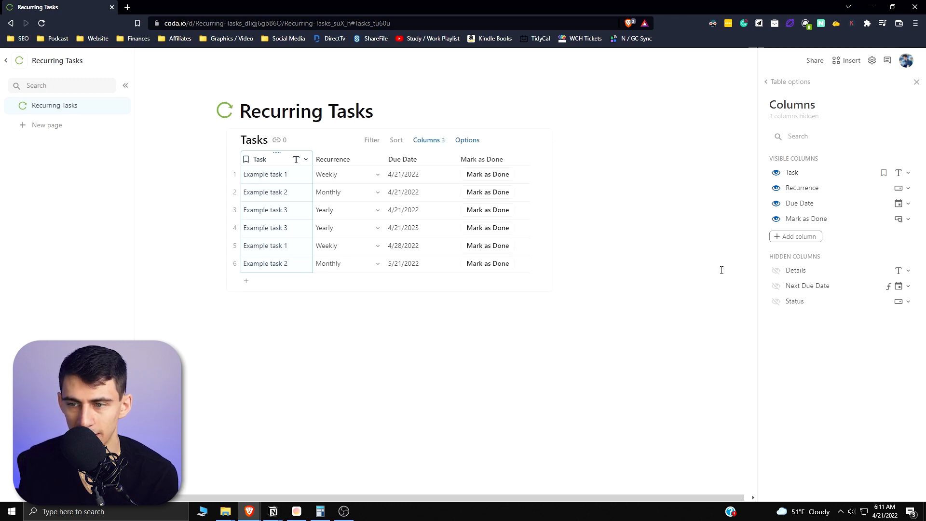
Step: Filter the Tasks table on Status so only Incomplete rows show
left_click(372, 139)
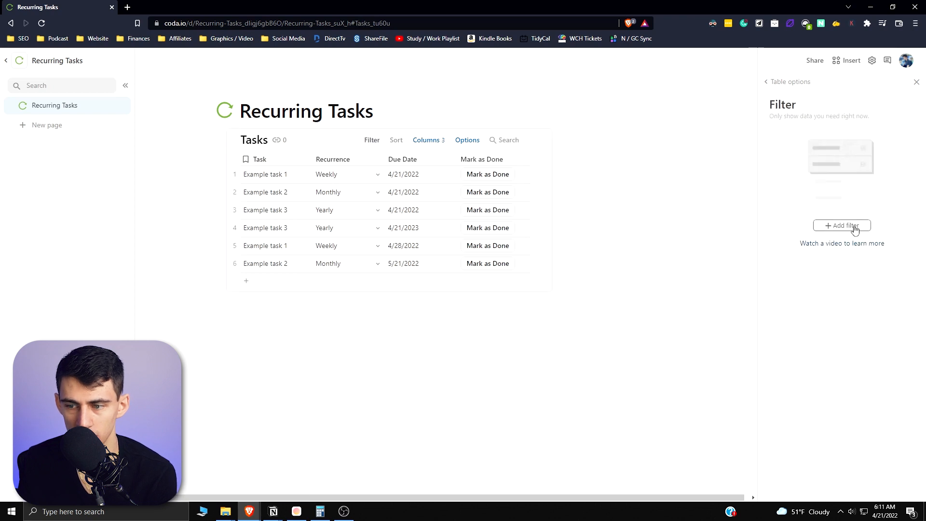
left_click(841, 225)
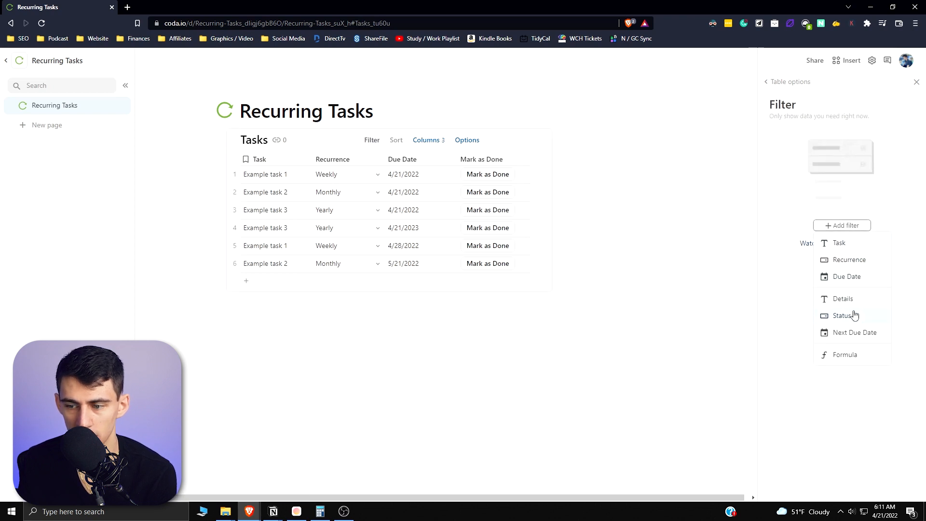
left_click(843, 315)
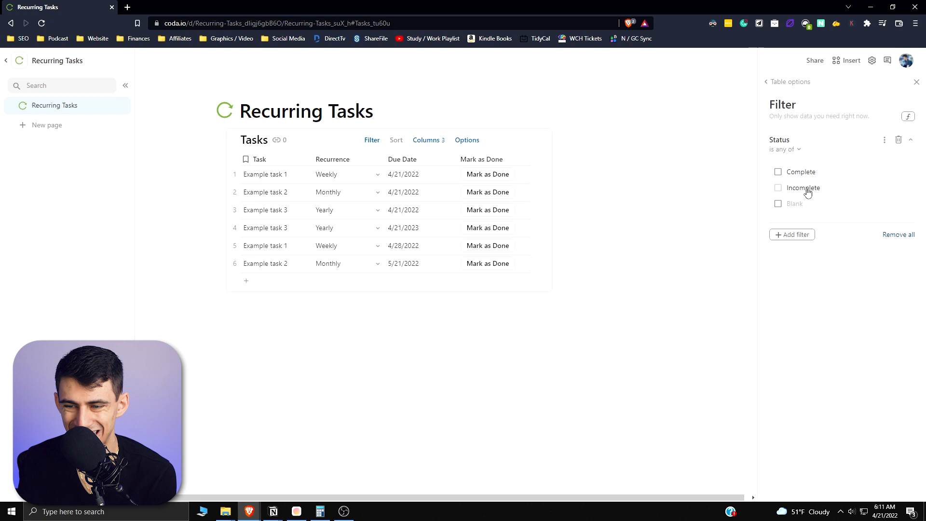
left_click(778, 187)
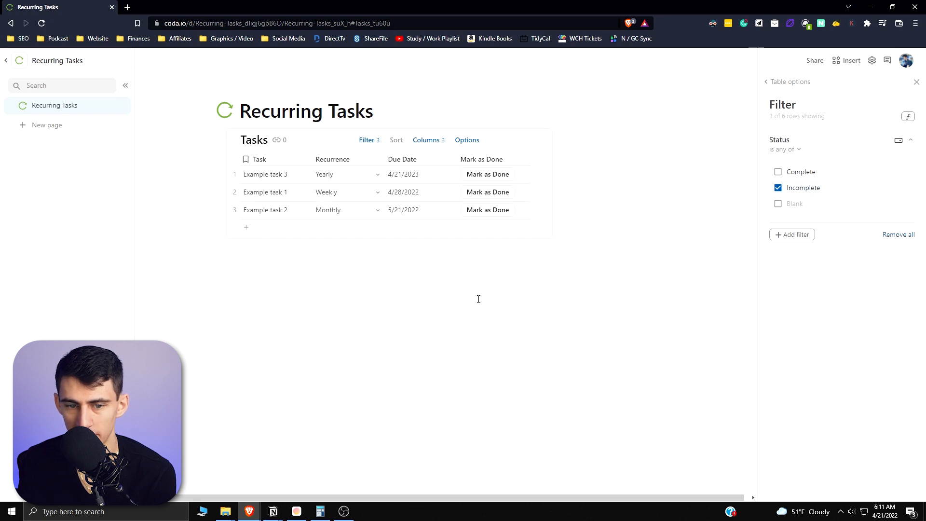
left_click(916, 81)
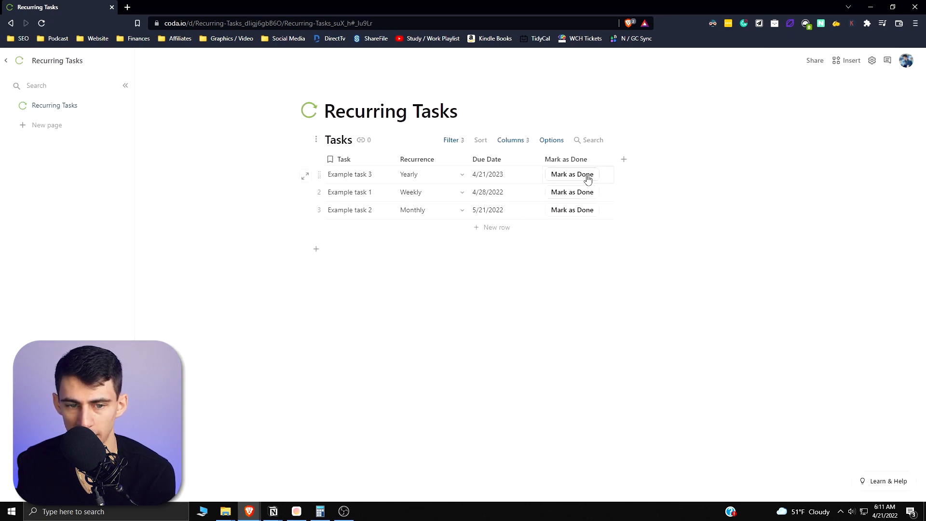
Step: Mark Example task 3 done, spawning its next yearly recurrence dated 4/20/2024
left_click(570, 174)
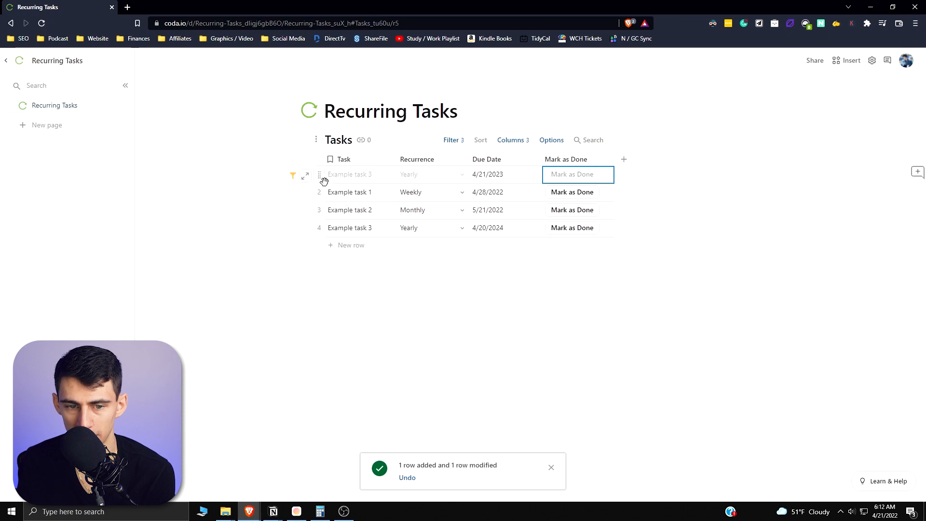